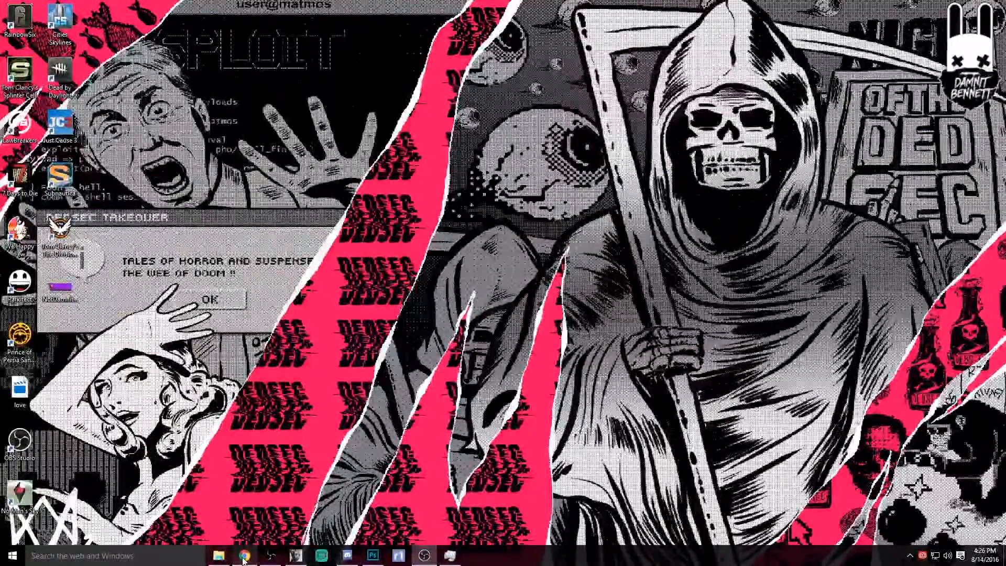
- Open twitchalerts.com in Chrome and launch TwitchAlerts to reach the Twitch login page
click(243, 555)
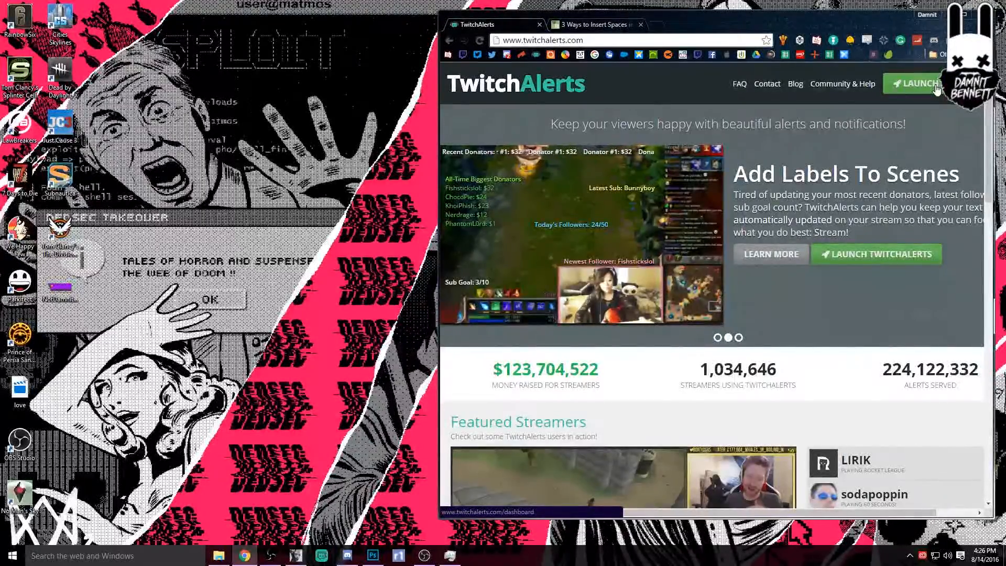
click(916, 83)
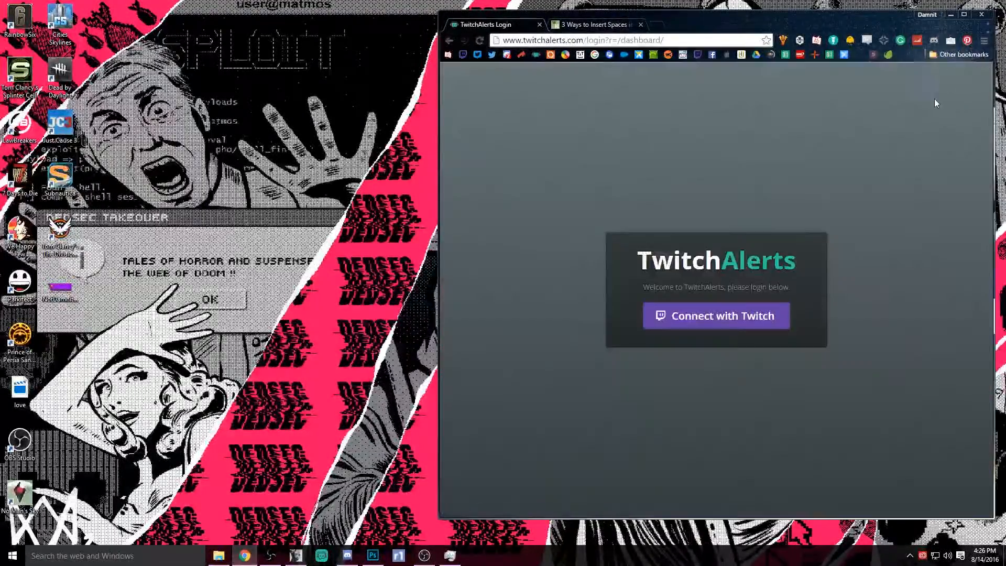
mouse_move(759, 321)
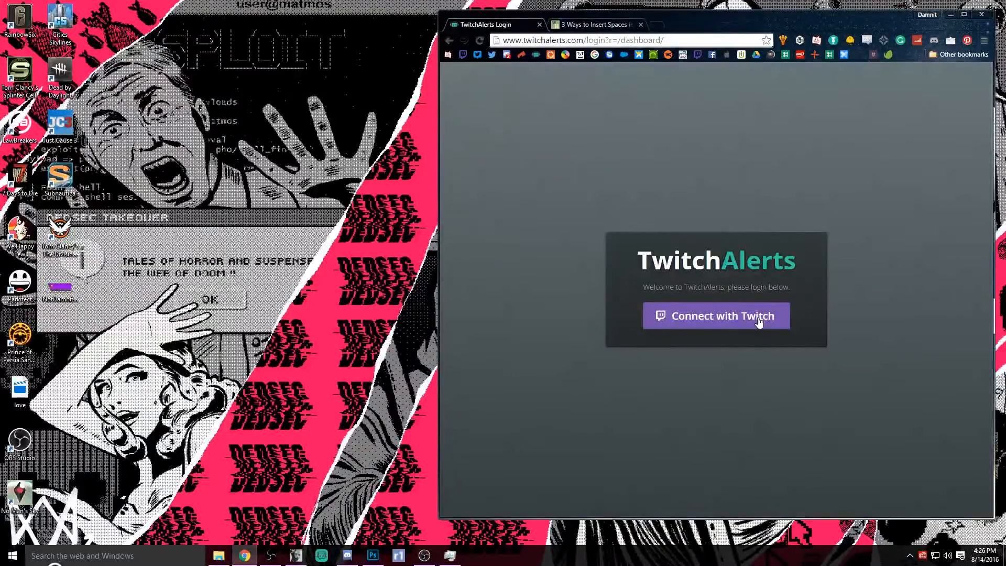
- Connect with Twitch and scroll the dashboard's follow, subscription and donation totals
click(716, 315)
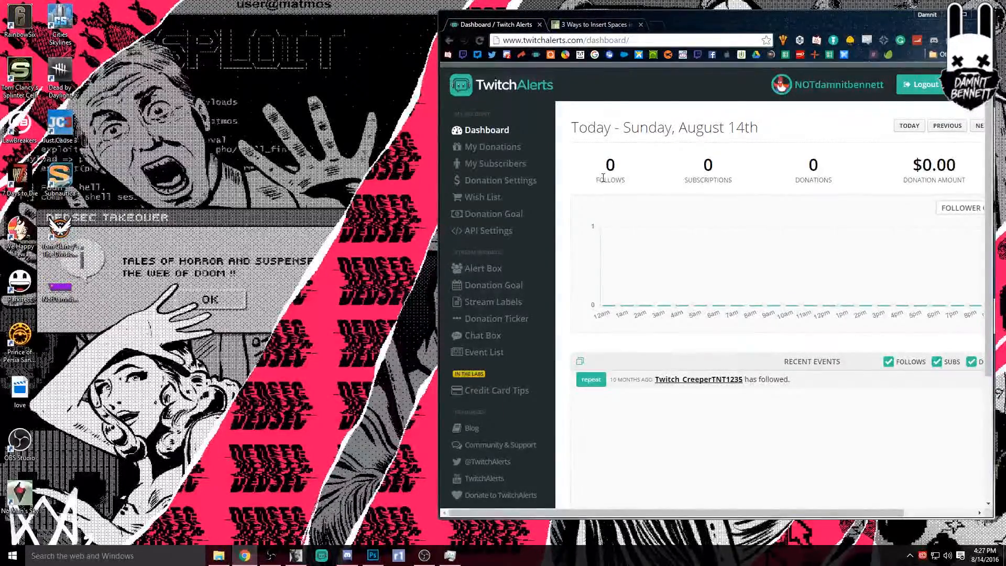
mouse_move(711, 180)
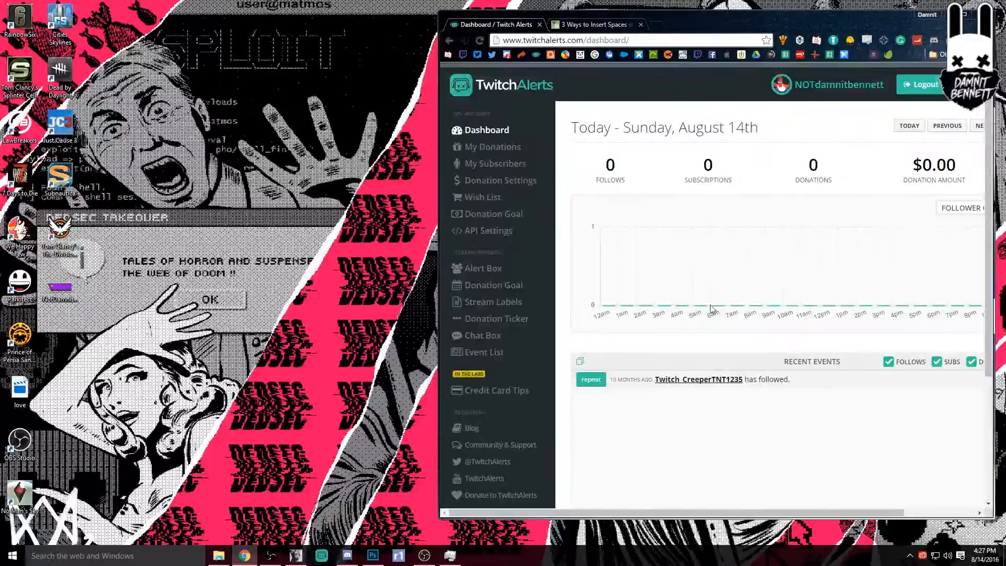
scroll(down, 3)
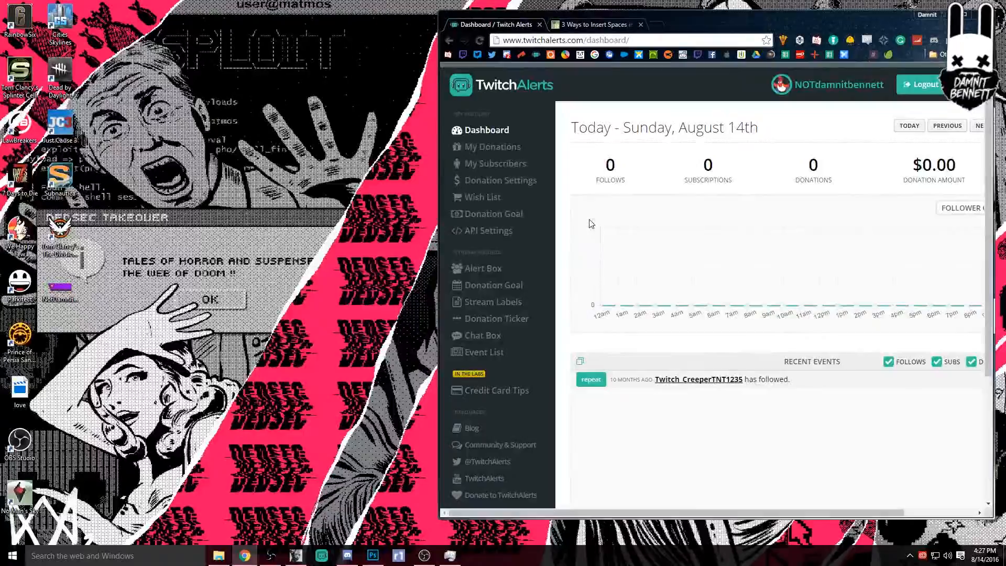
mouse_move(489, 230)
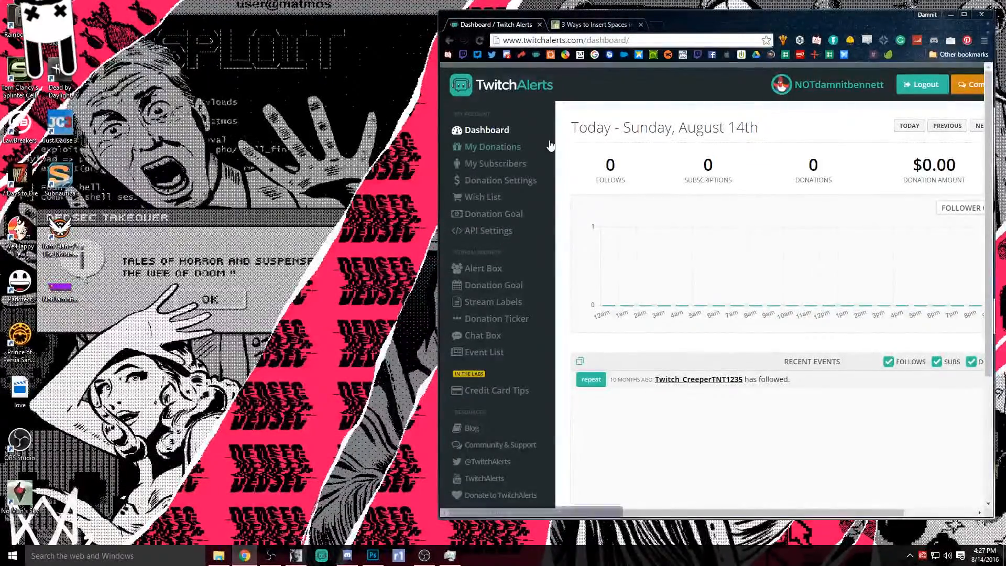
mouse_move(492, 147)
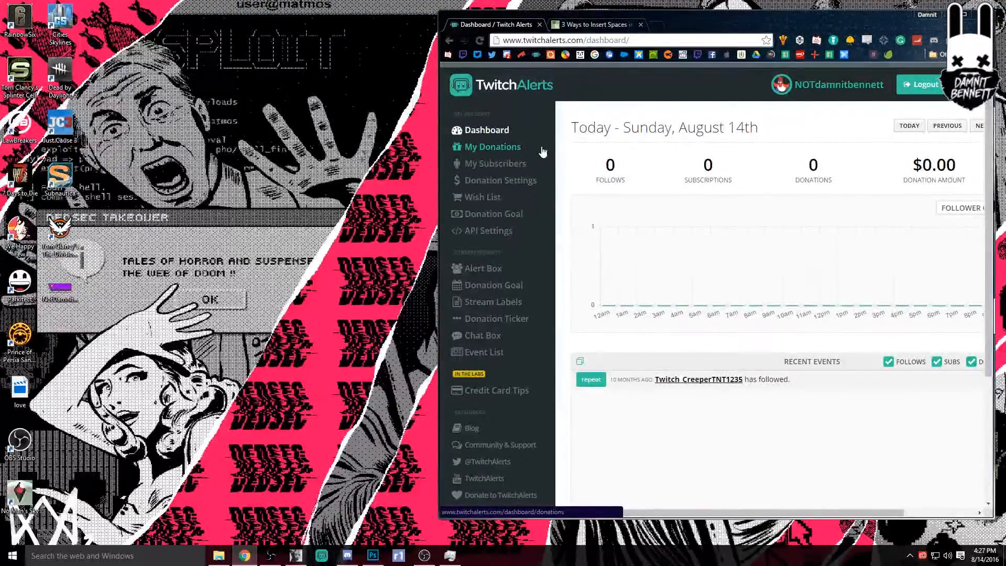
mouse_move(483, 197)
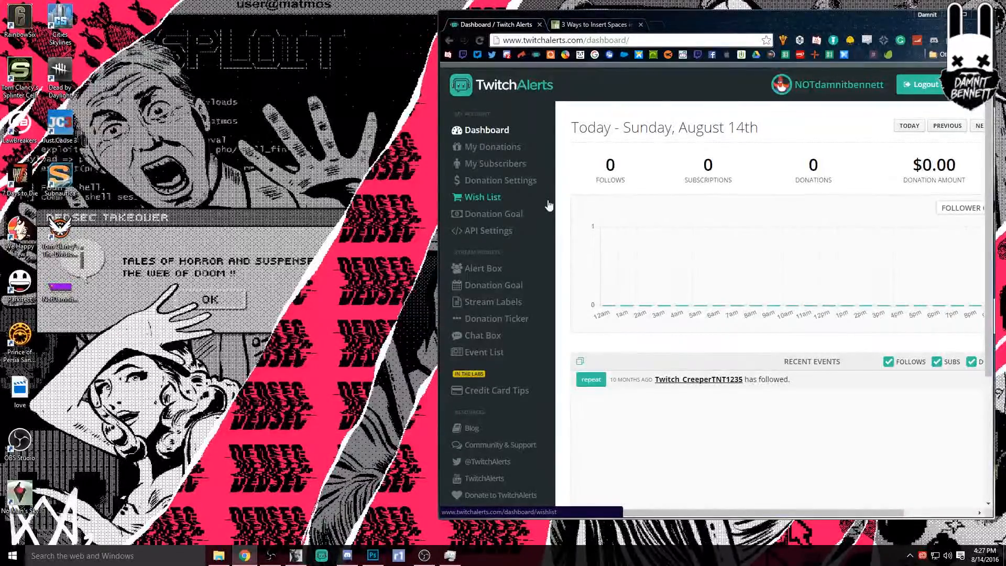
mouse_move(483, 268)
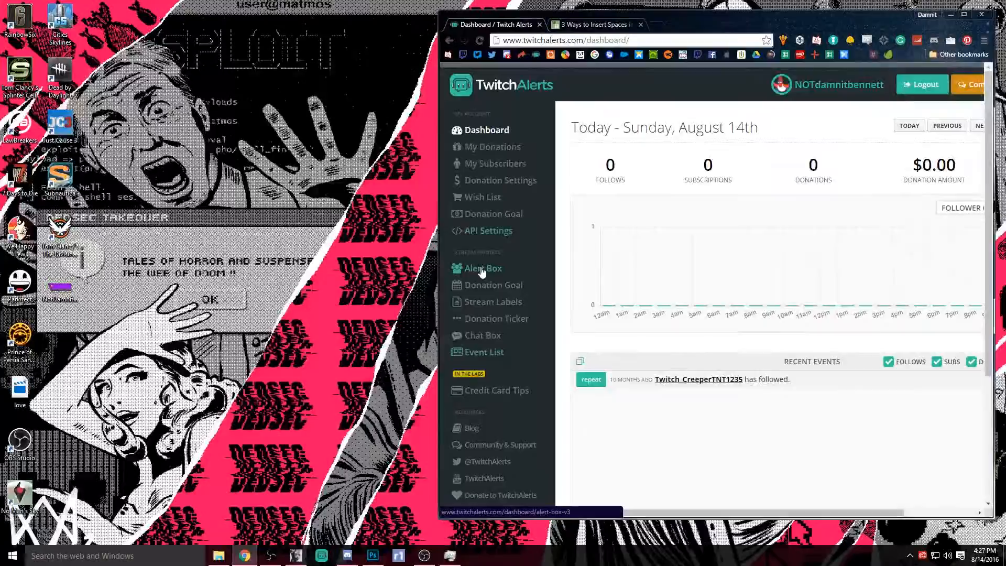
- Open the Alert Box widget page and scroll through its widget URL, preview tests and alert settings
click(483, 268)
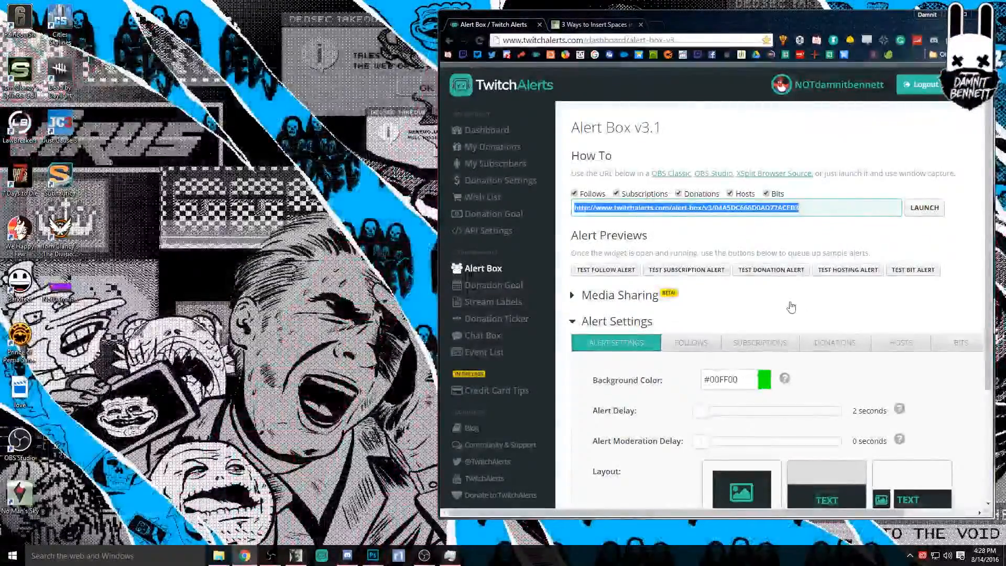
scroll(down, 3)
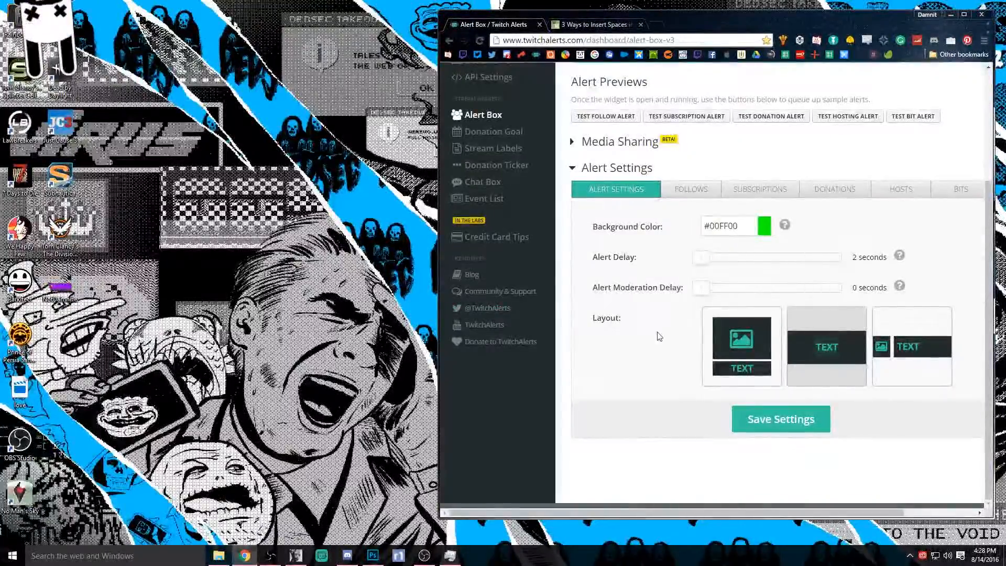
click(741, 346)
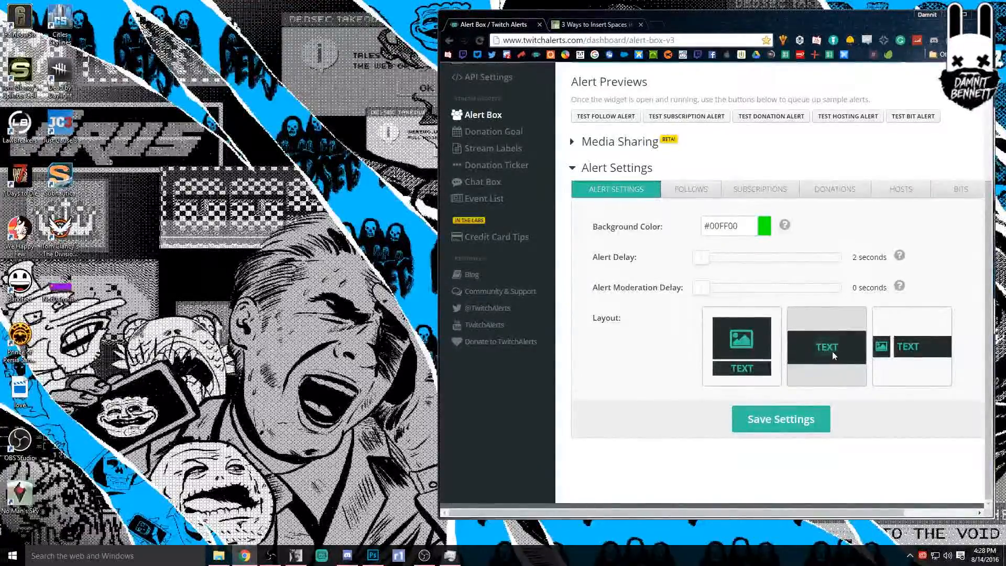
mouse_move(860, 268)
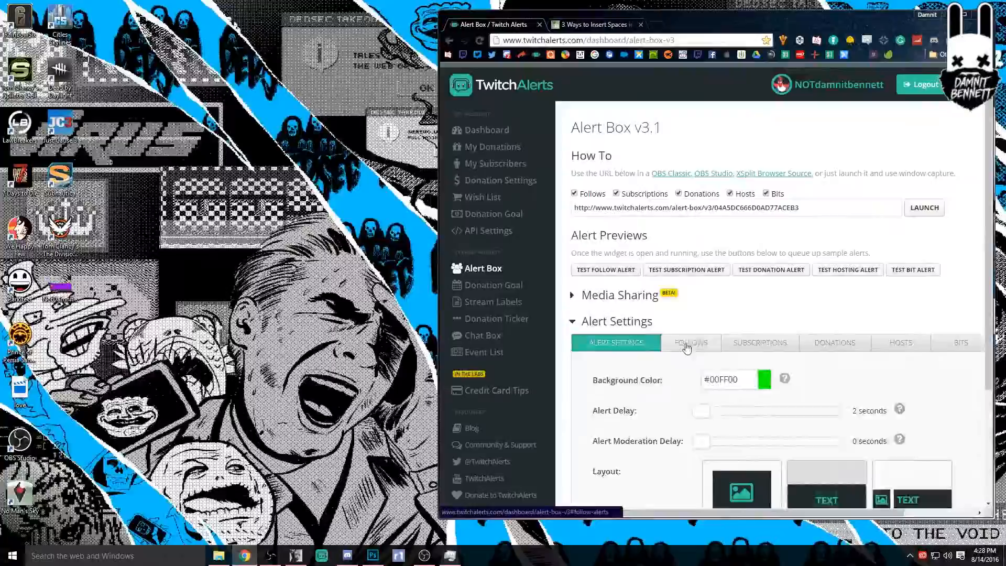
- Switch to the Follows tab and scroll through its animations, {name} message template, image and sound
click(690, 342)
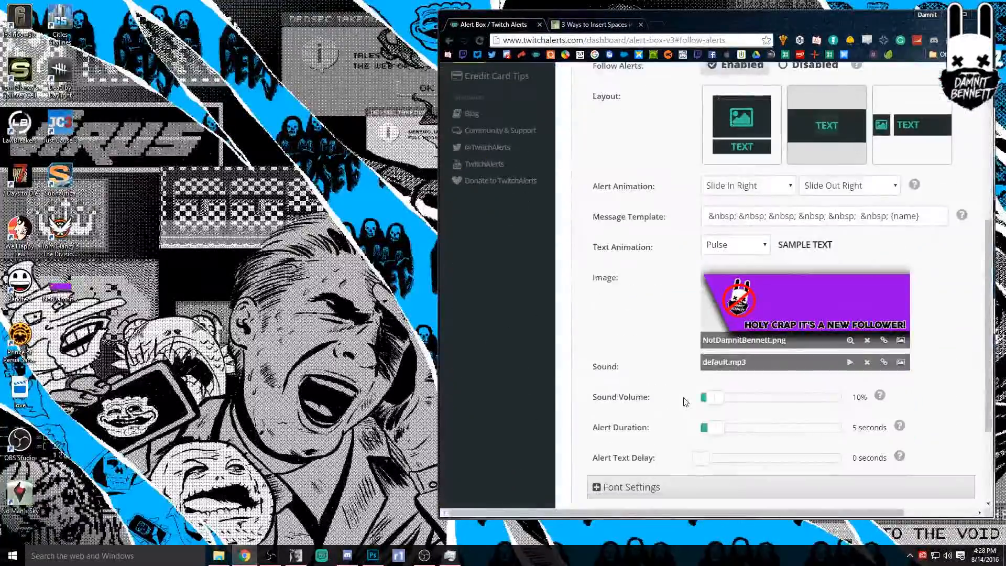
scroll(down, 3)
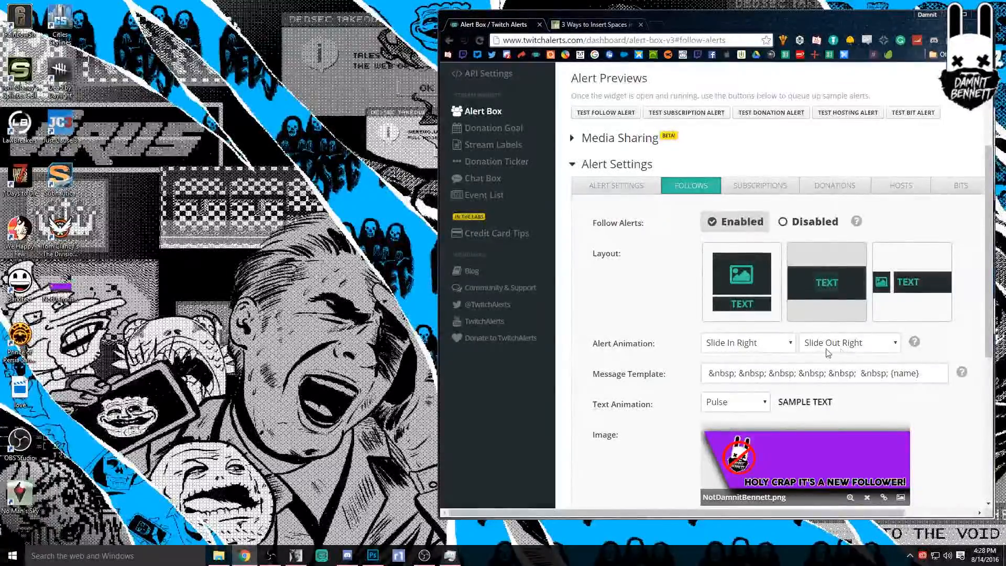
scroll(down, 3)
text(&nbsp; )
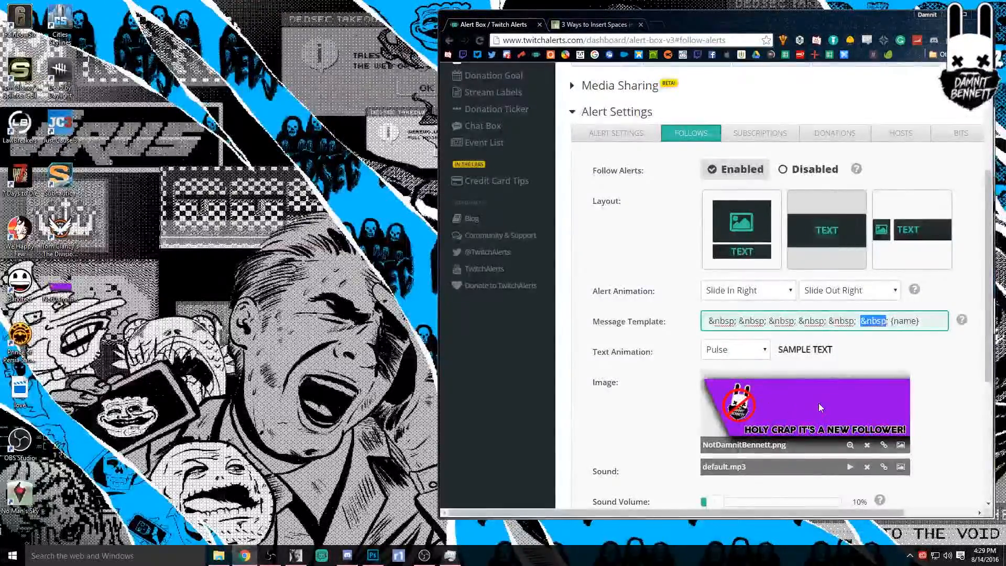
mouse_move(881, 406)
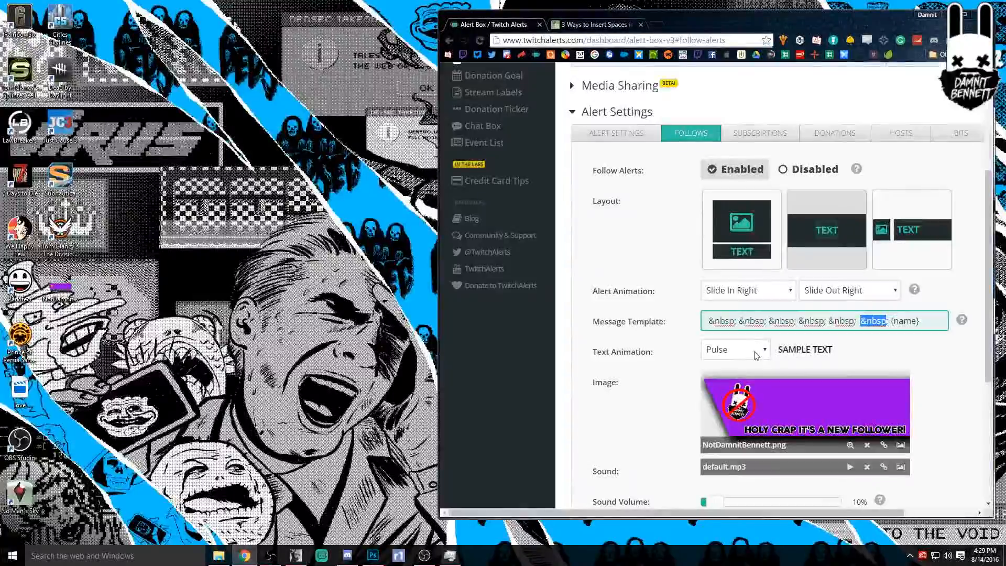
- Set the follower alert text animation to Tada
click(735, 349)
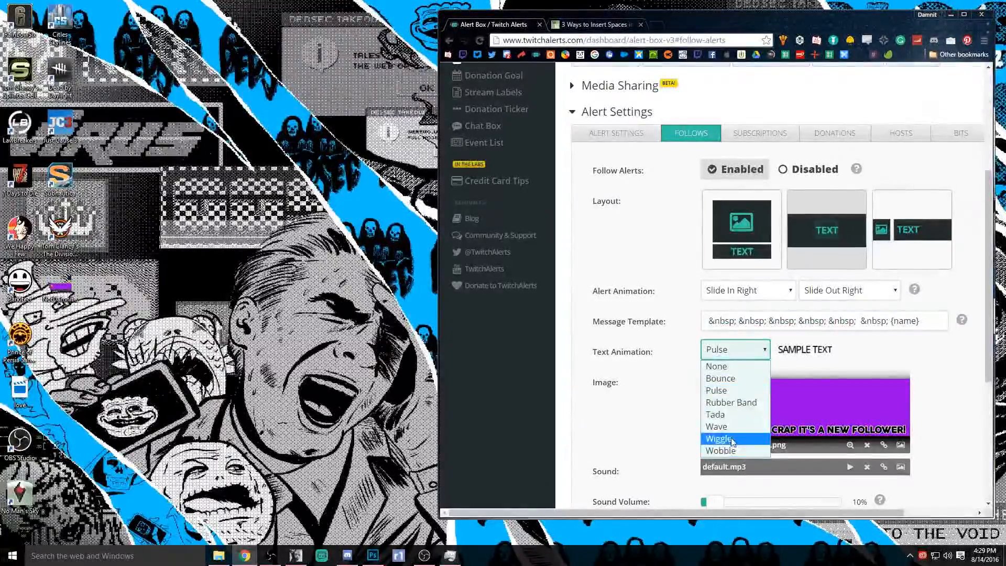
click(715, 414)
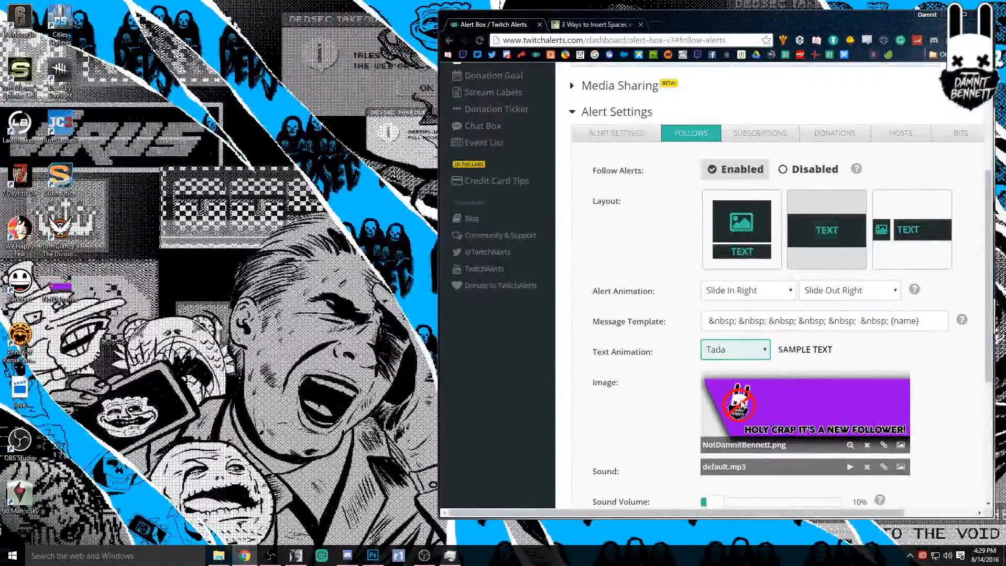
mouse_move(920, 358)
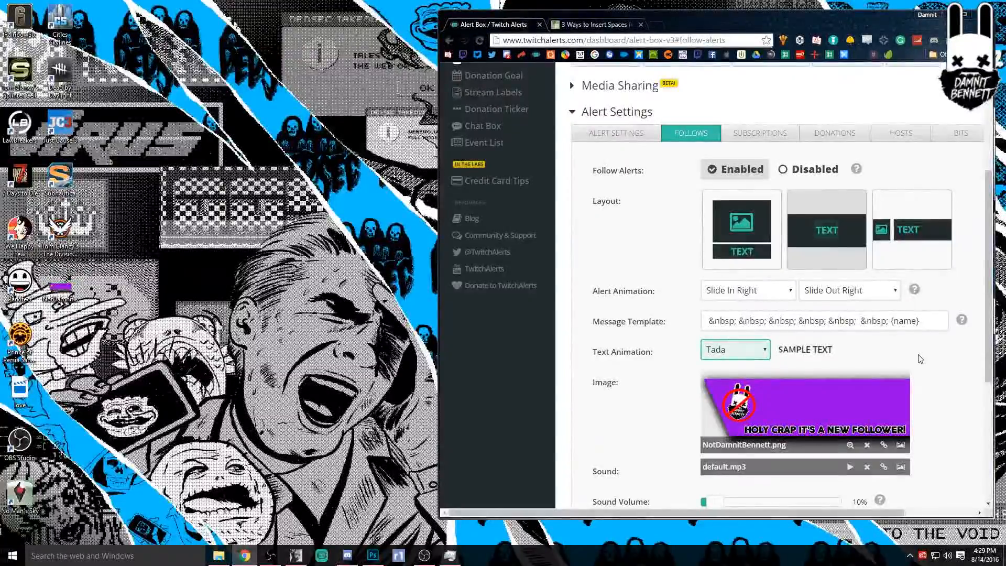
scroll(down, 3)
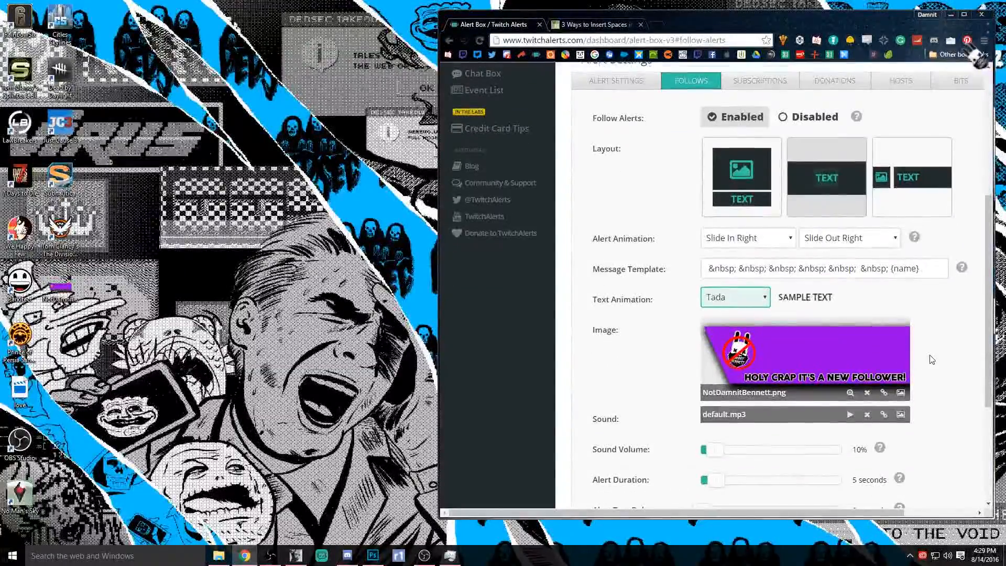
mouse_move(941, 395)
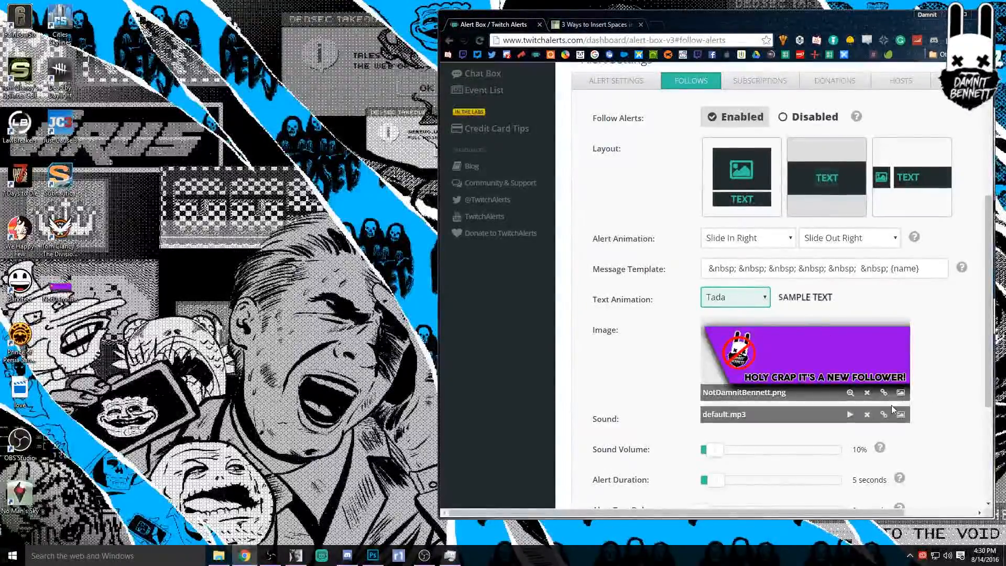
- Choose NotDamnitBennett.png from the Media Gallery as the follower alert image
click(900, 392)
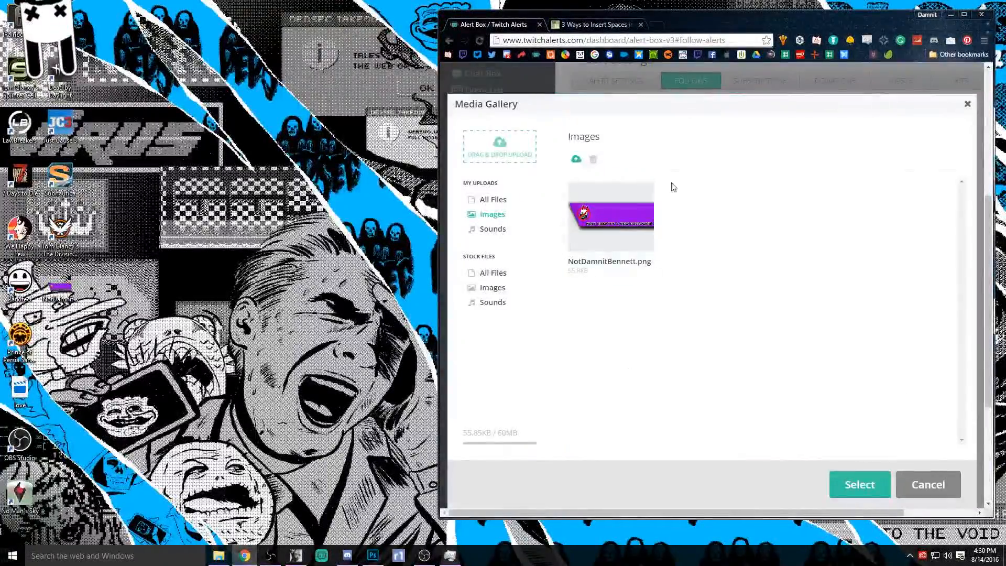
click(610, 216)
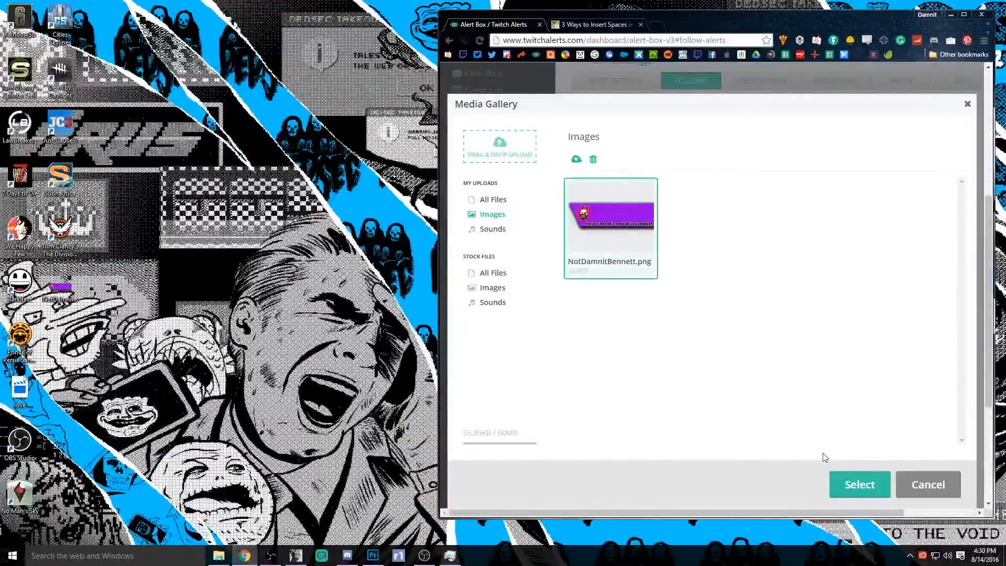
click(859, 484)
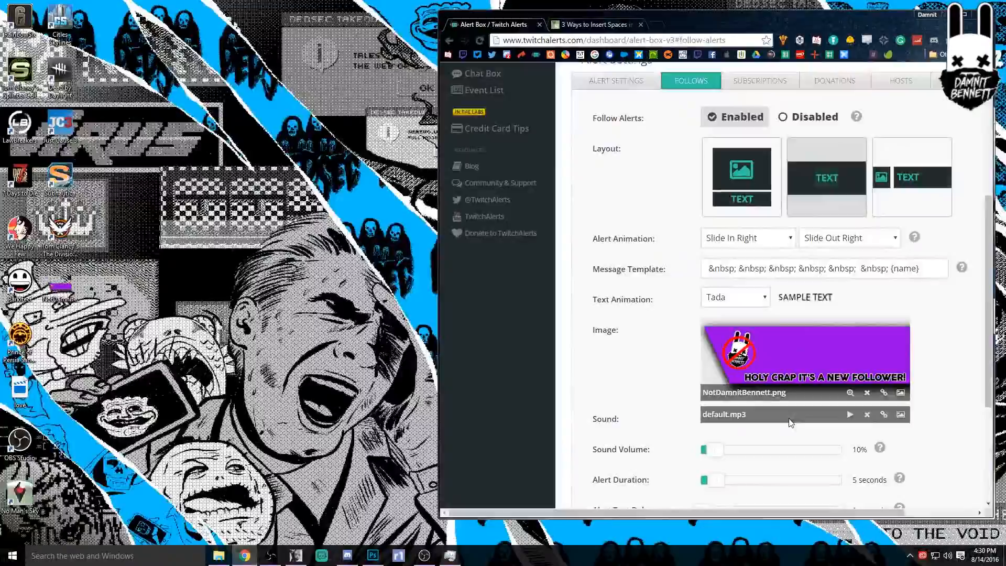
scroll(down, 3)
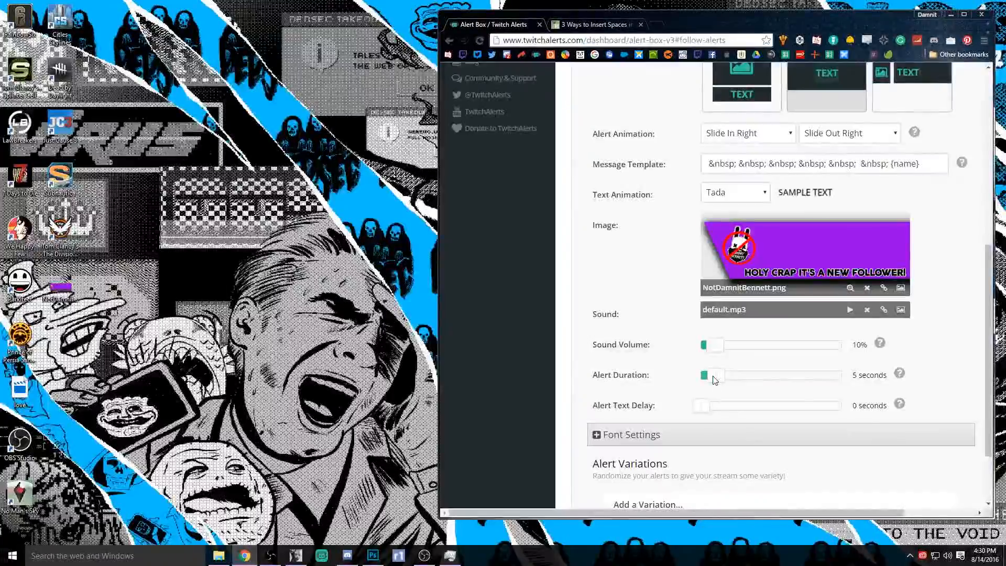
- Expand the follower alert's Font Settings showing Open Sans, 70px, weight 800
scroll(down, 3)
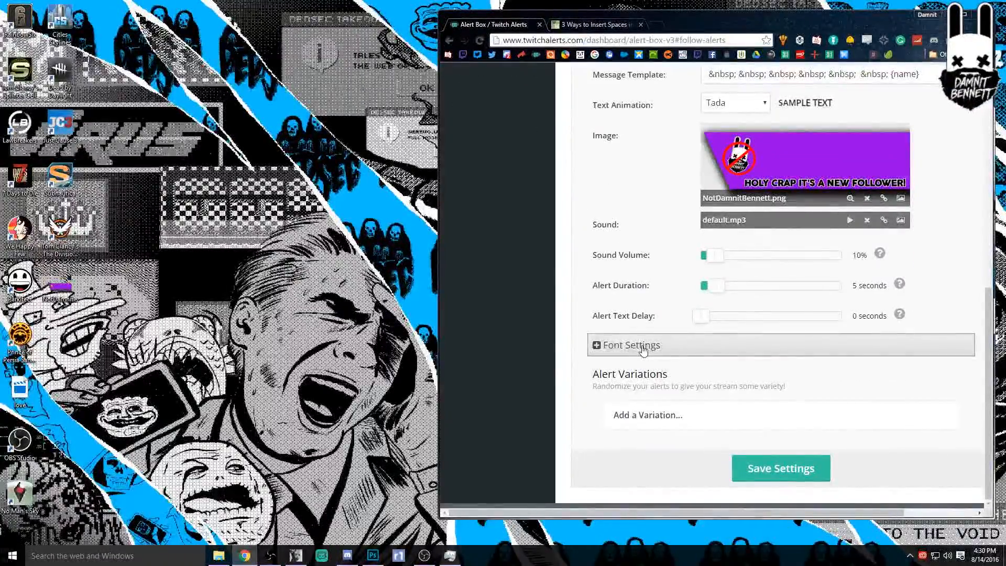
click(630, 345)
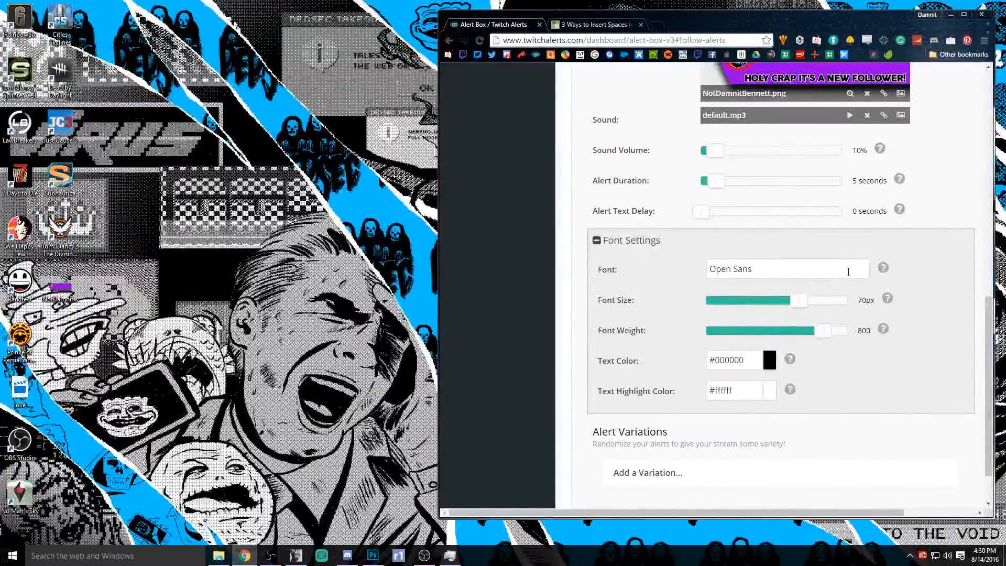
mouse_move(883, 268)
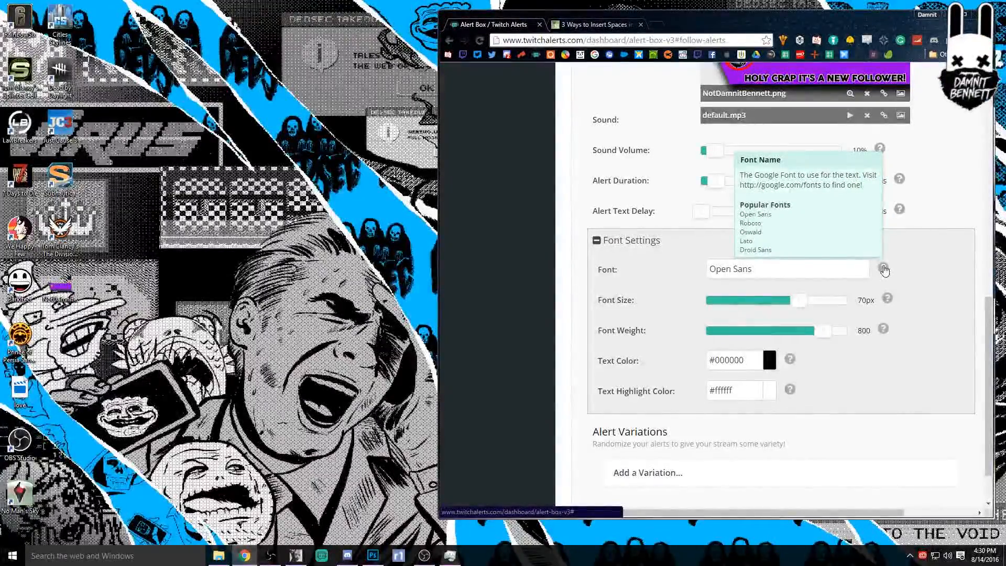
mouse_move(912, 273)
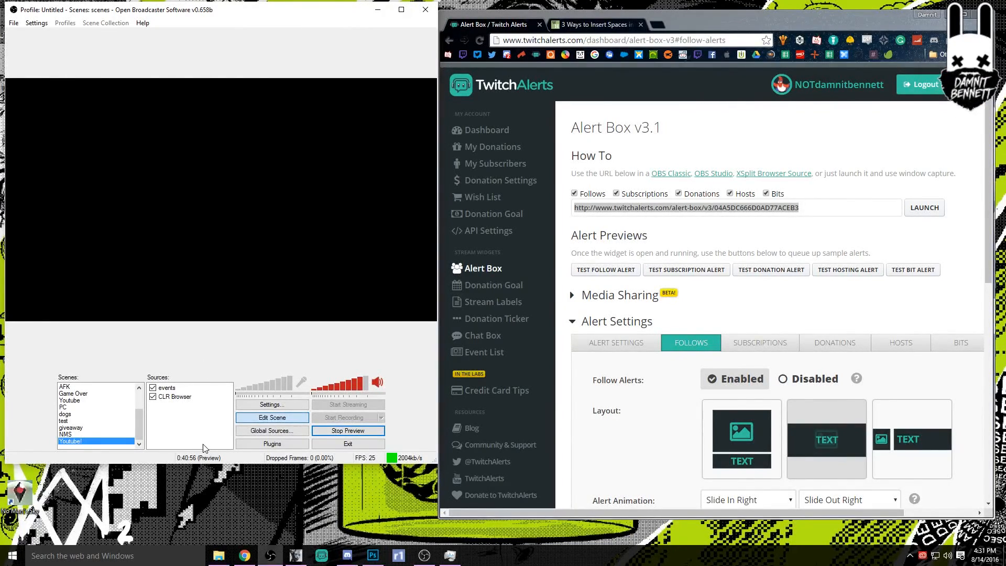
mouse_move(183, 428)
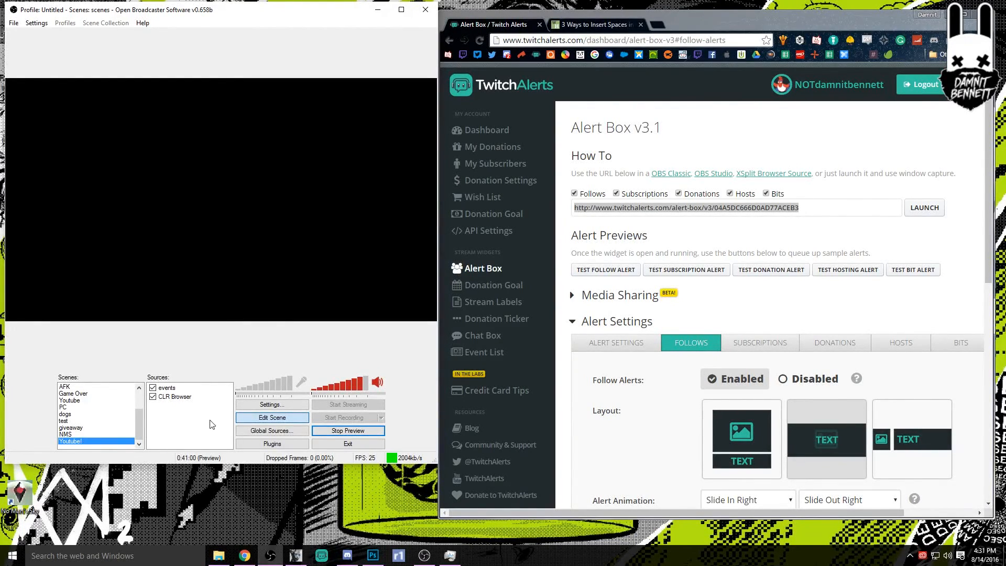
- Open the CLR Browser source's configuration with the alert-box URL at 1176×465
click(174, 396)
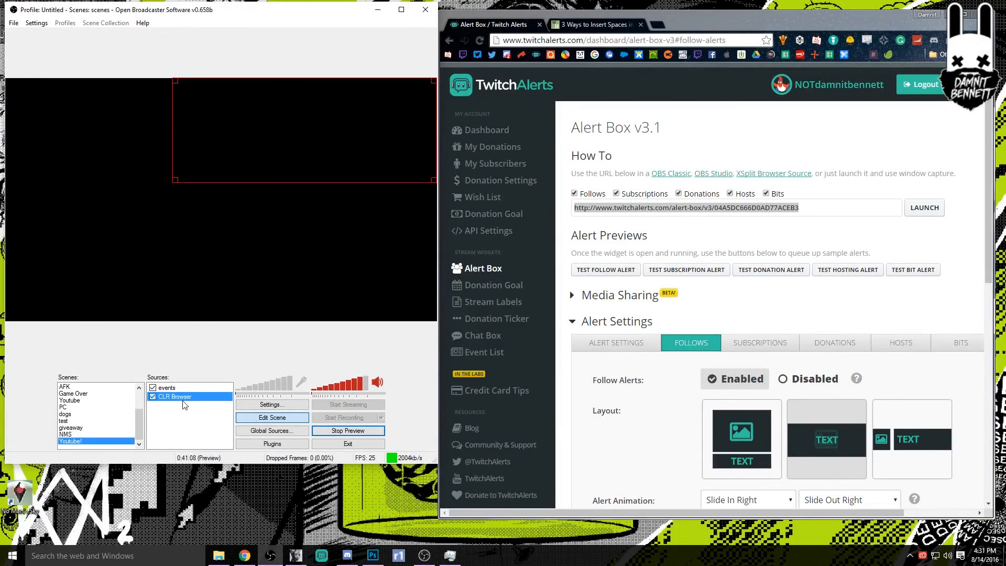
double_click(174, 396)
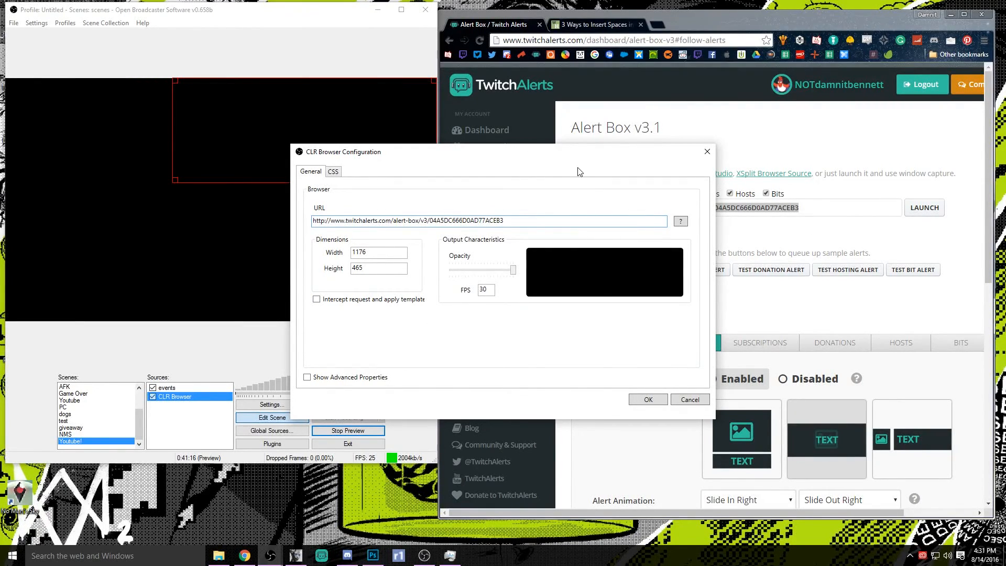
click(378, 252)
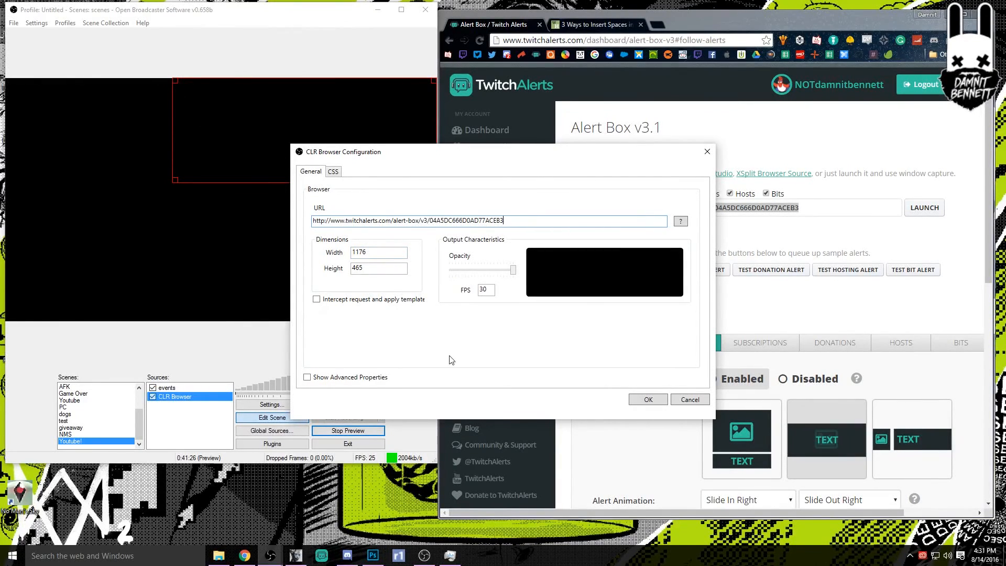
mouse_move(424, 535)
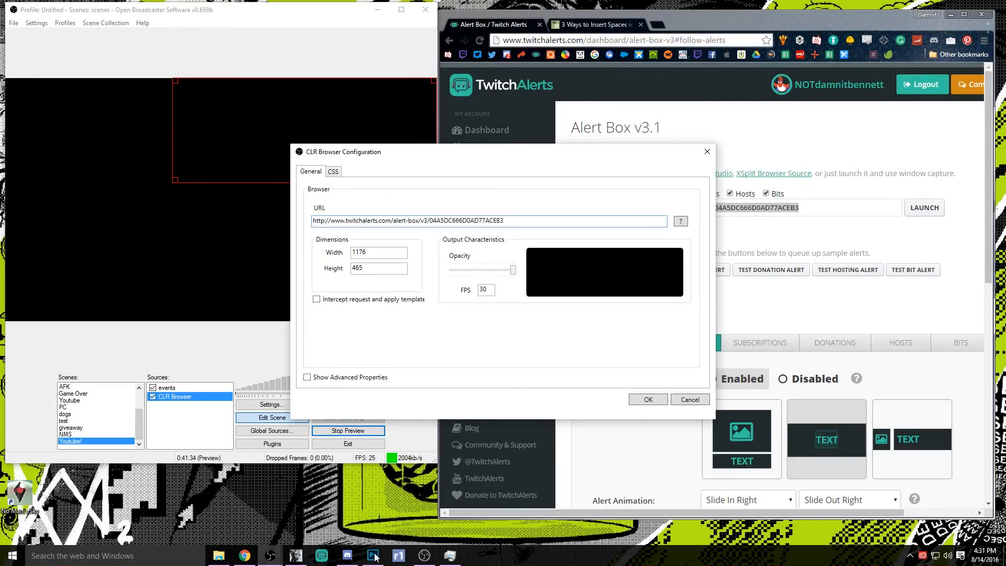
click(372, 556)
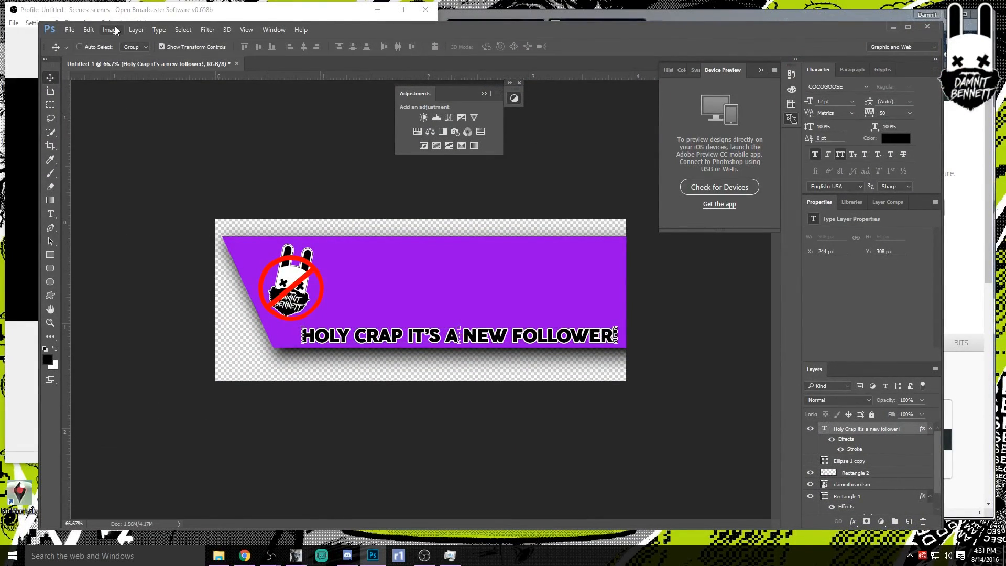
- Check the follower banner's pixel dimensions in Photoshop's Image > Image Size
click(110, 29)
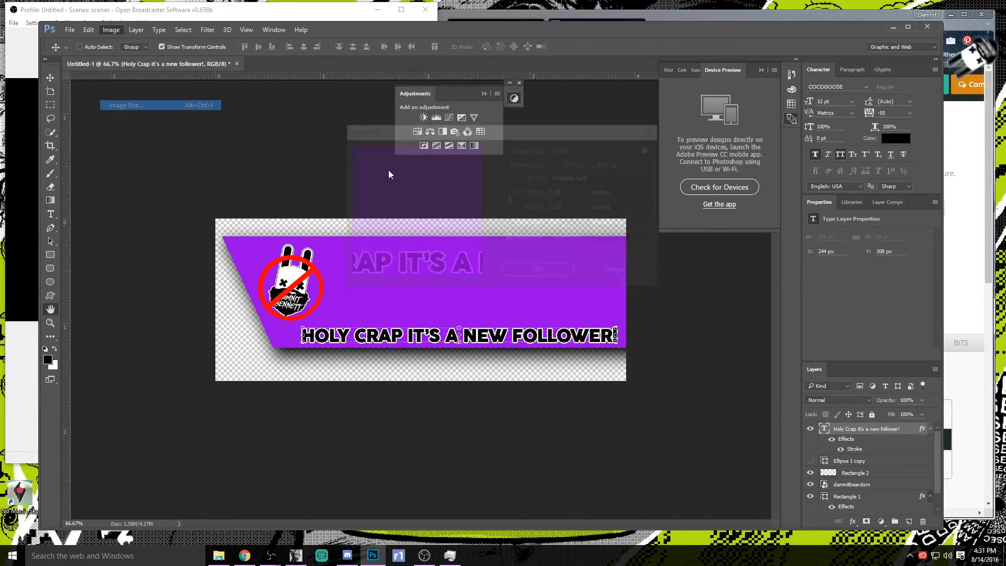
click(126, 105)
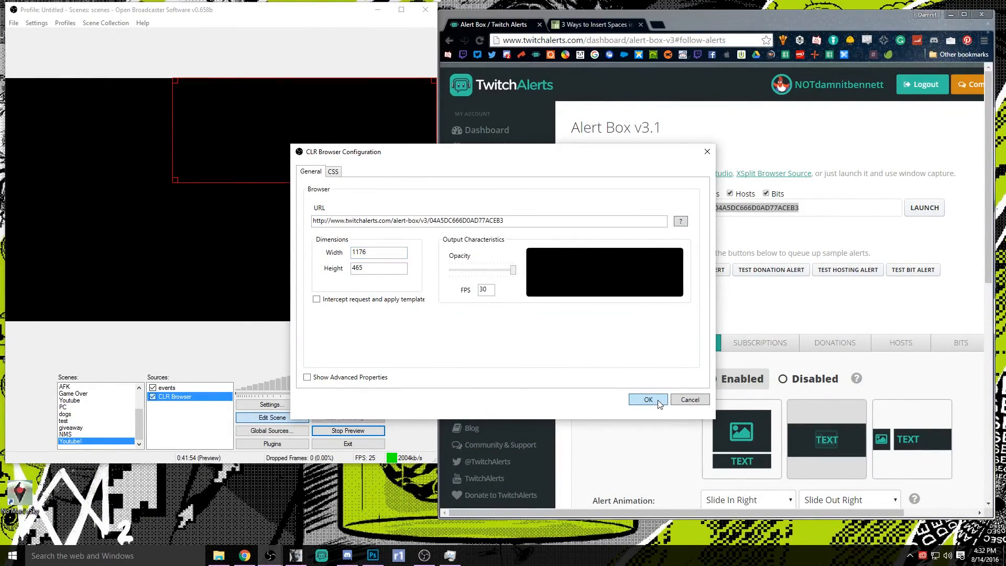
- Confirm the CLR Browser configuration with OK and send a Test Follow Alert
click(647, 399)
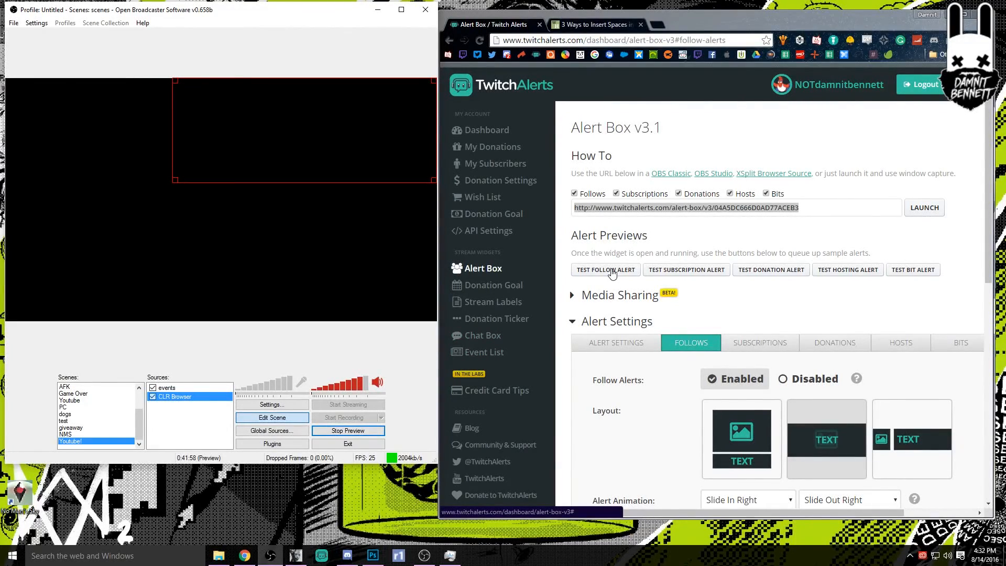
click(604, 269)
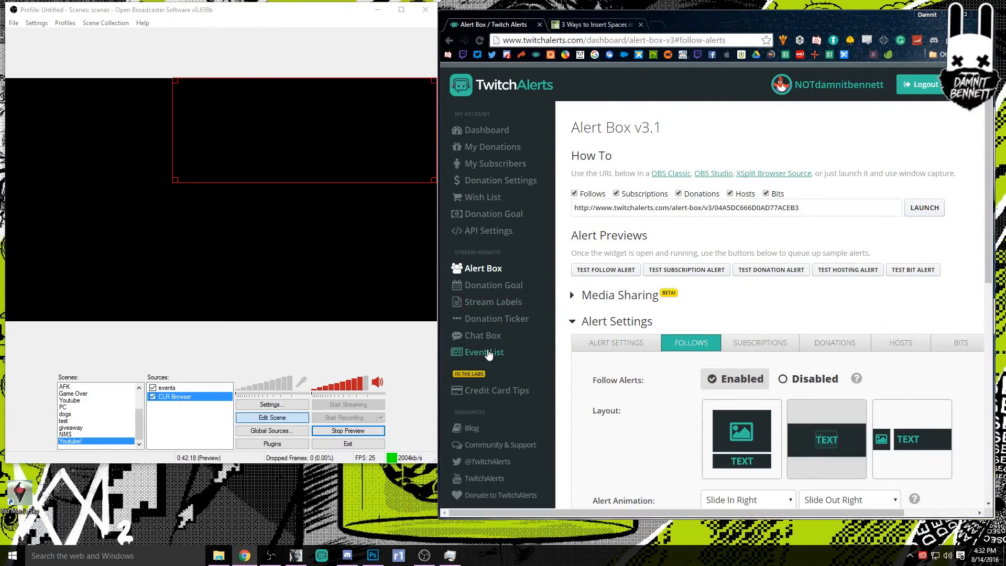
- Open the Event List widget, select its URL, and uncheck the CLR Browser source in OBS
click(483, 351)
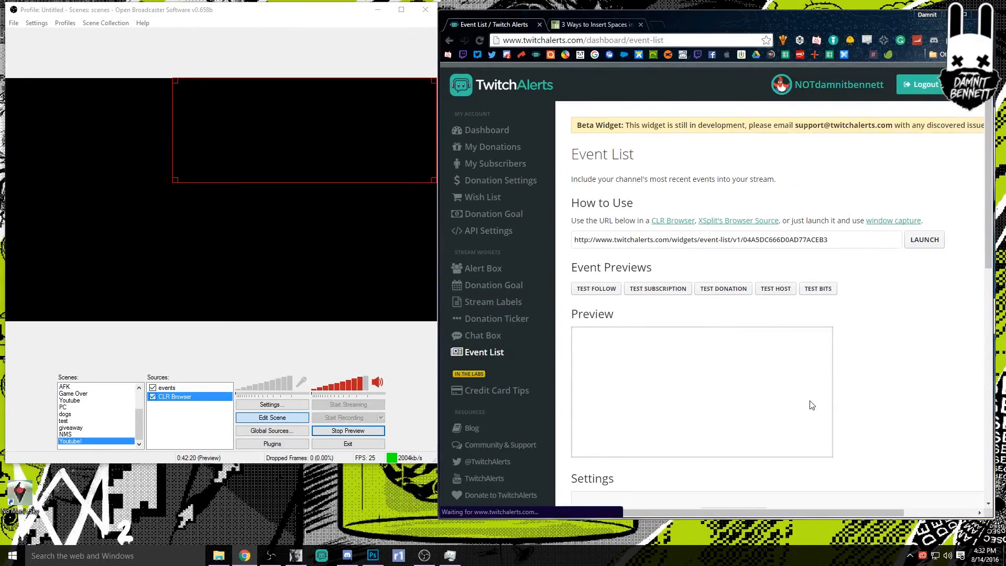
click(818, 288)
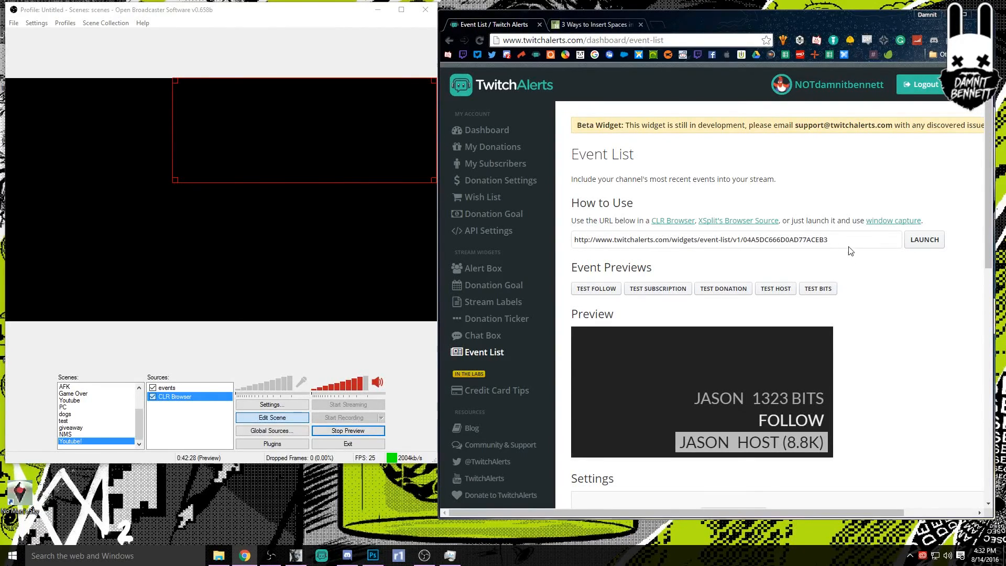
click(736, 240)
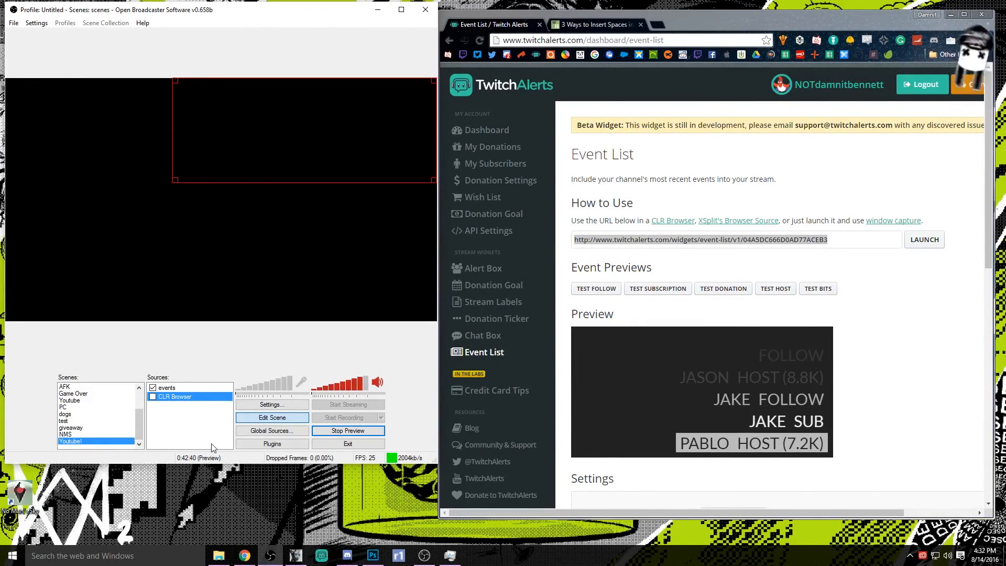
click(153, 397)
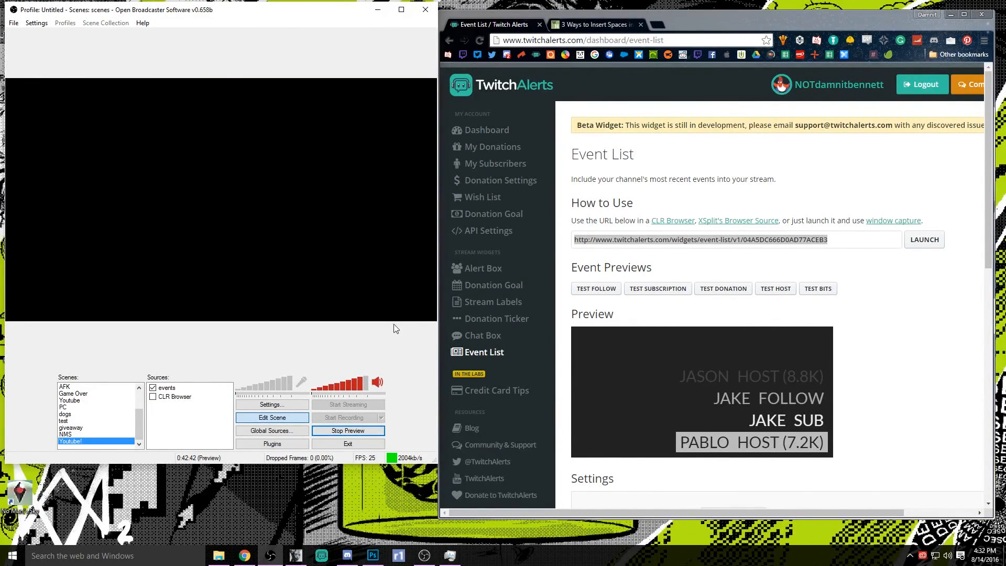
scroll(down, 3)
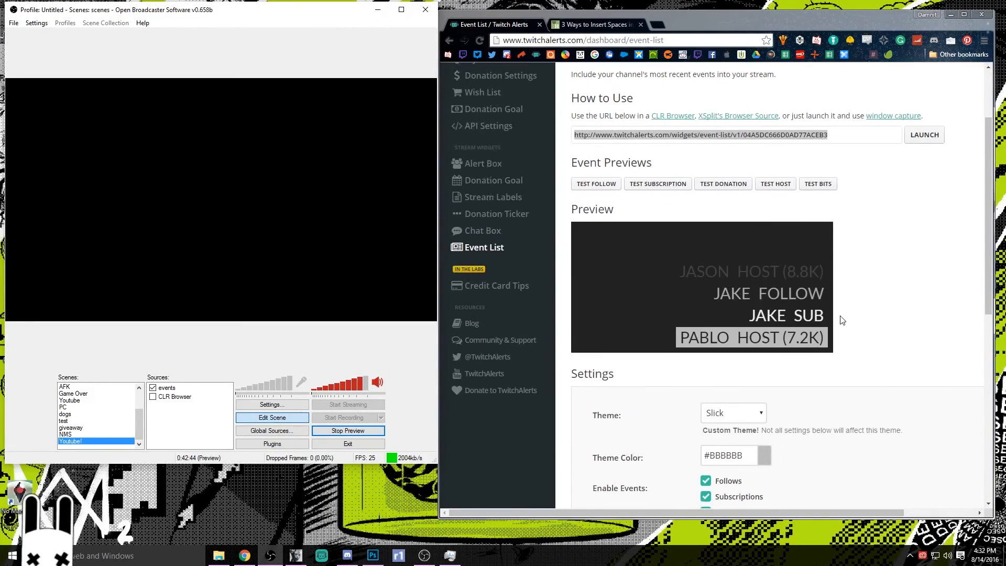
scroll(down, 3)
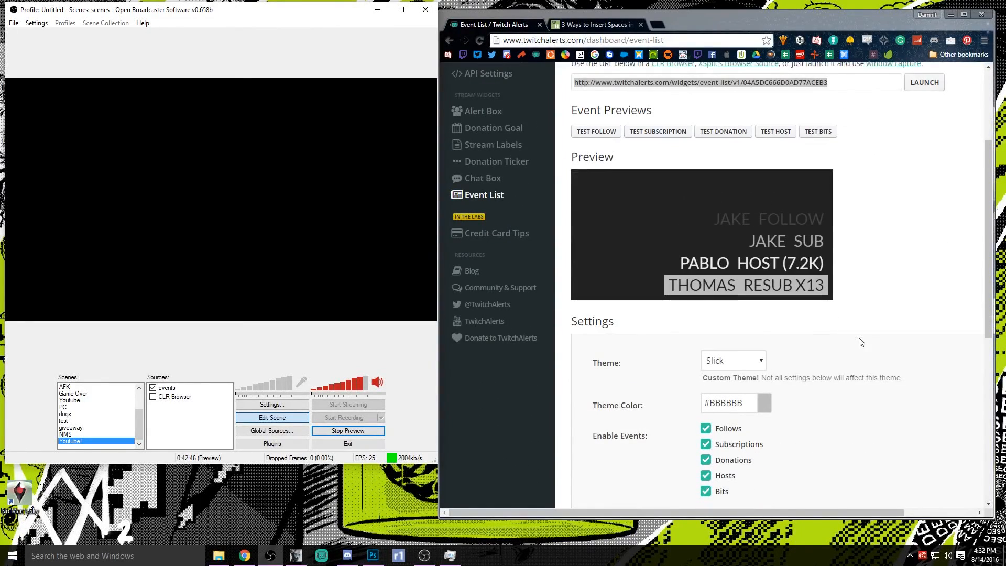
click(733, 361)
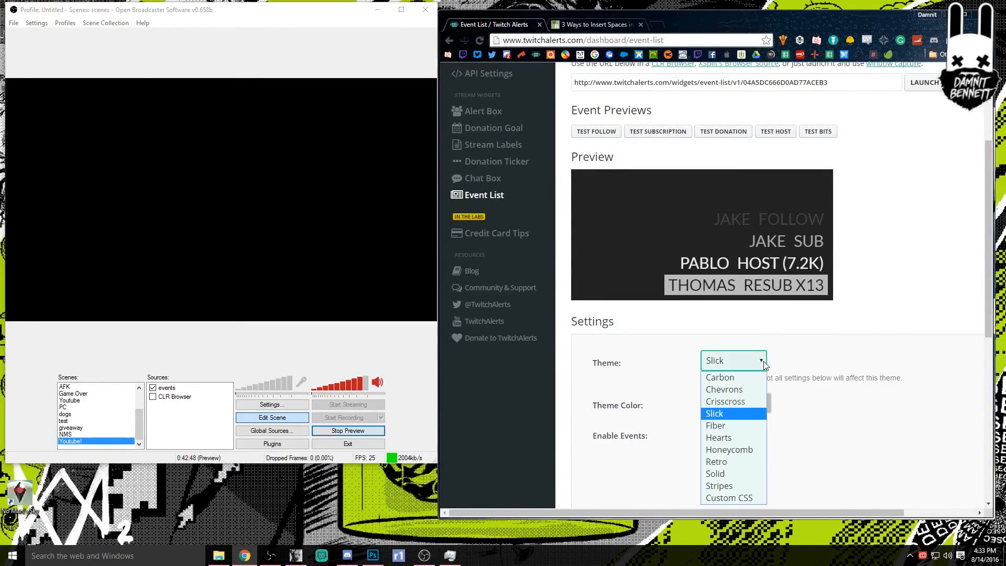
click(724, 389)
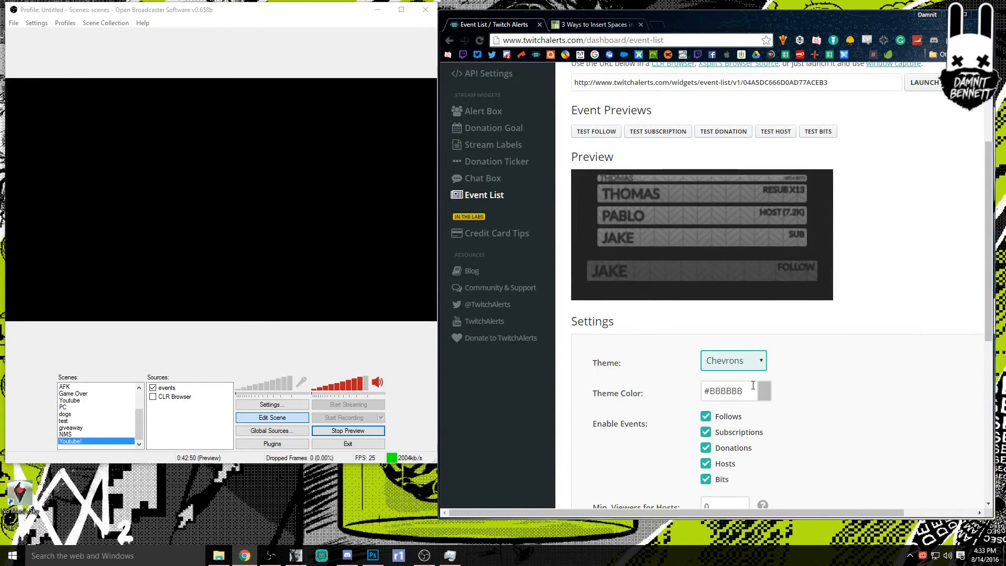
click(732, 360)
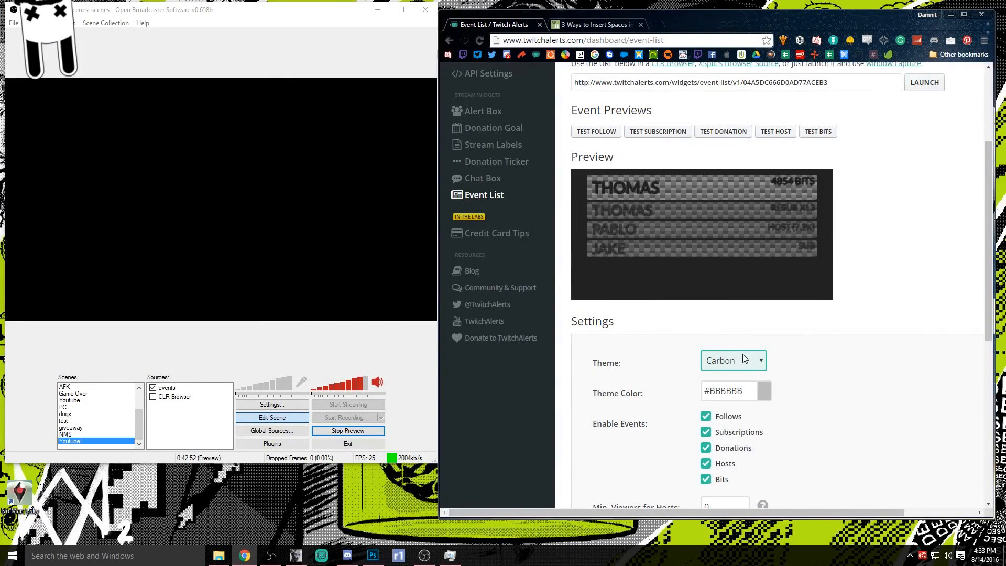
click(733, 360)
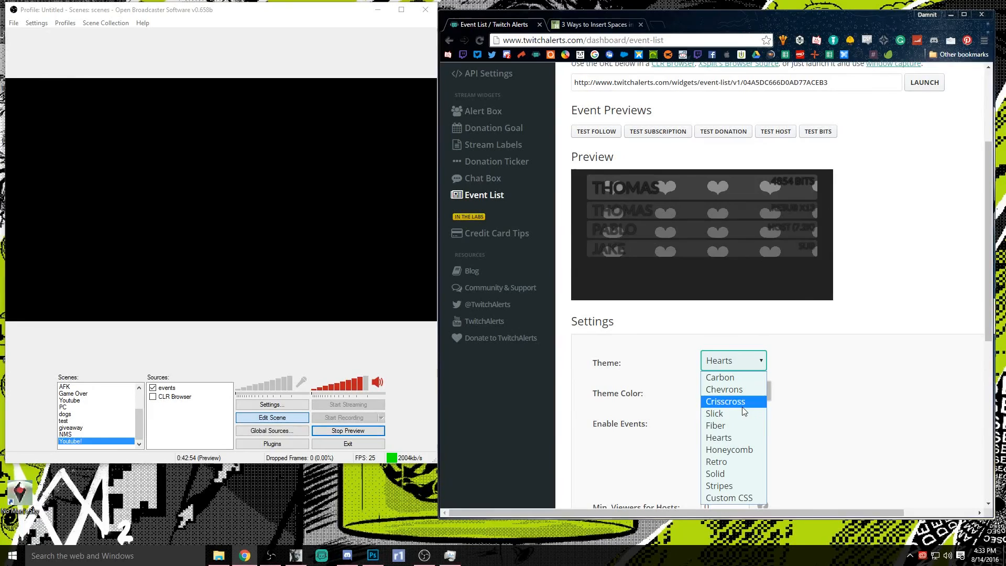
click(715, 426)
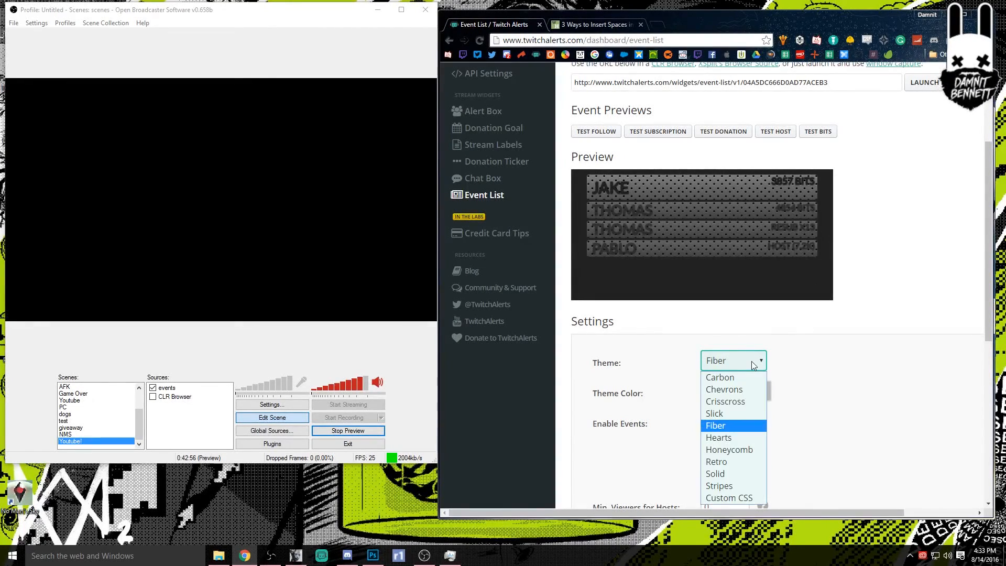
click(714, 413)
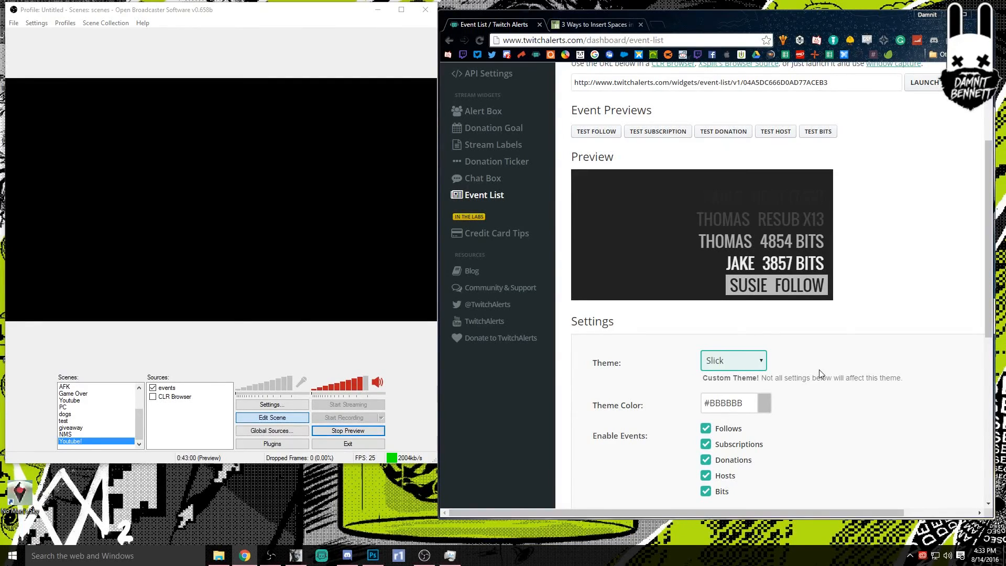
scroll(down, 3)
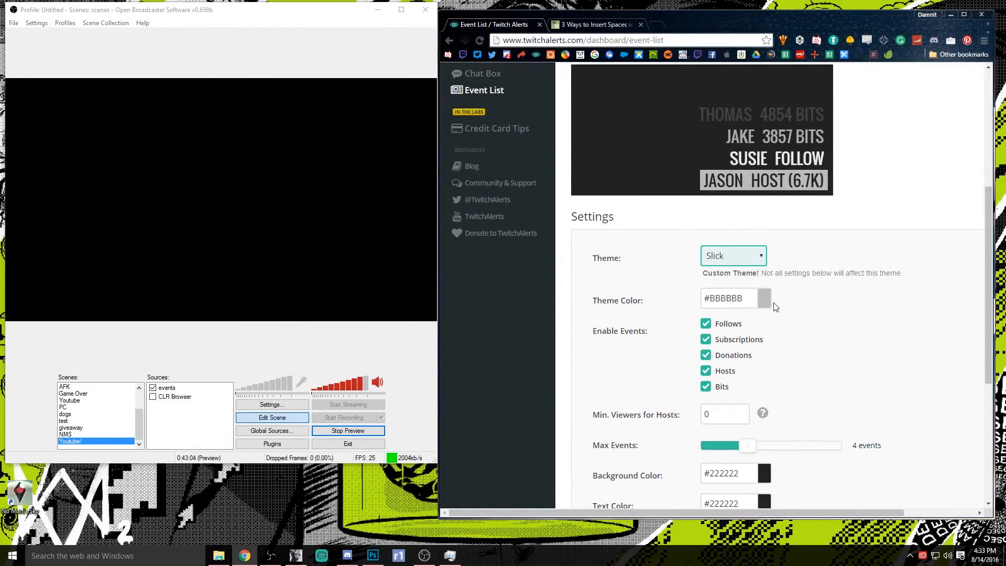
click(761, 255)
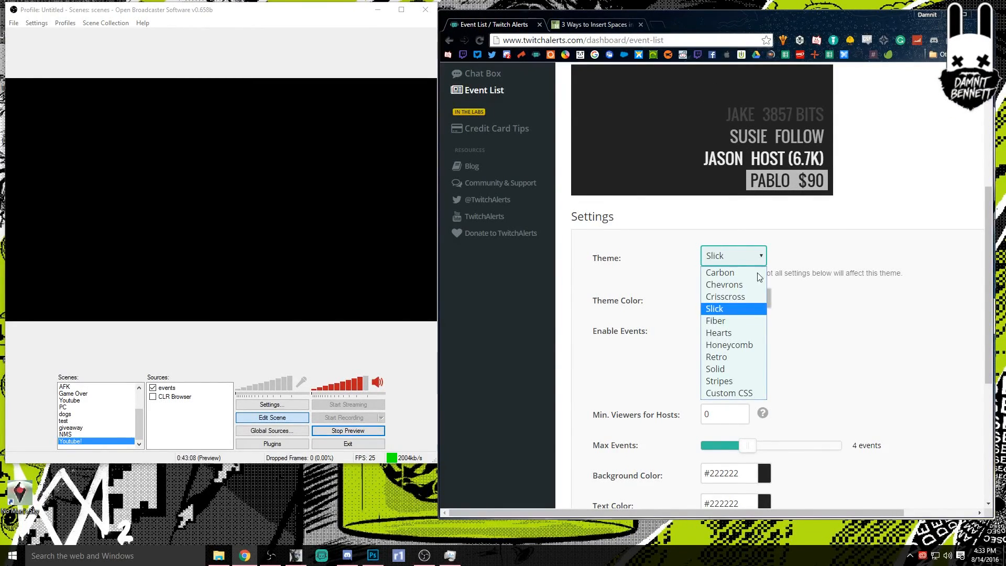
click(714, 309)
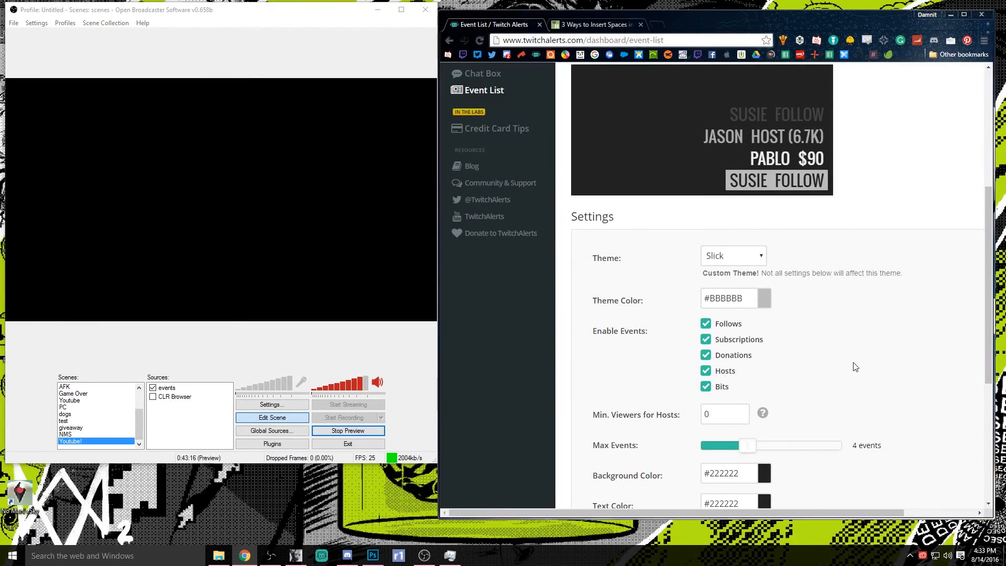
scroll(down, 3)
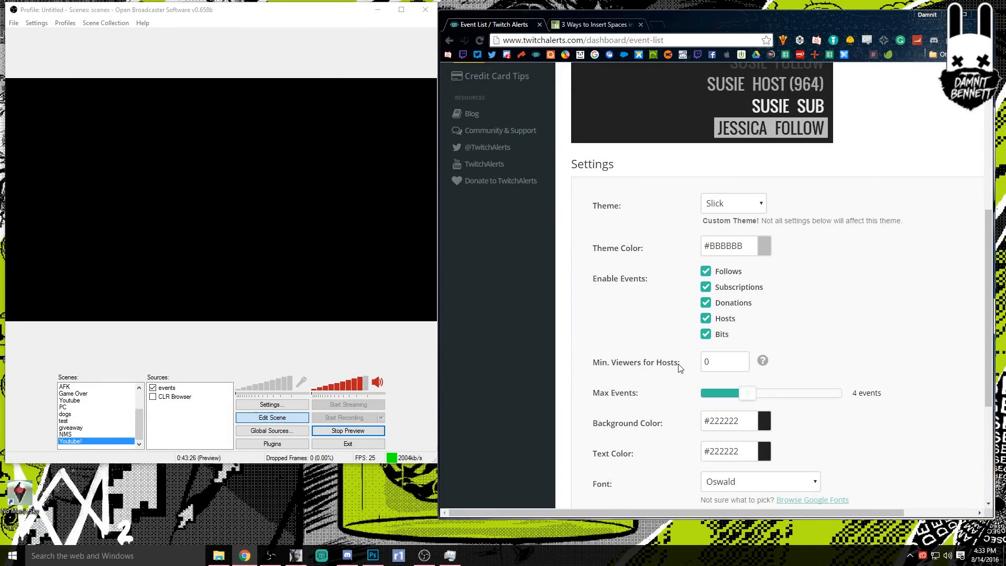
click(723, 361)
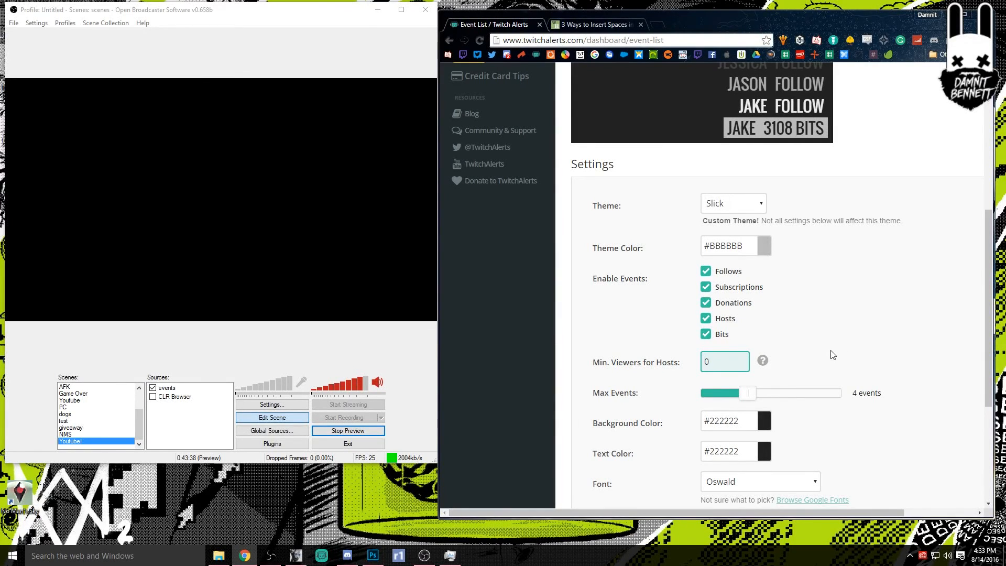
scroll(down, 3)
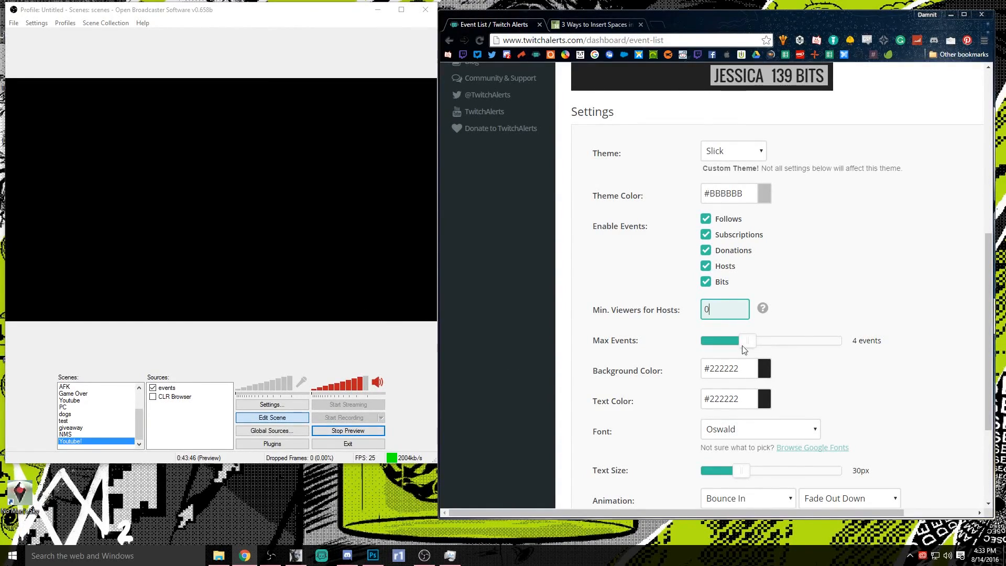
scroll(down, 3)
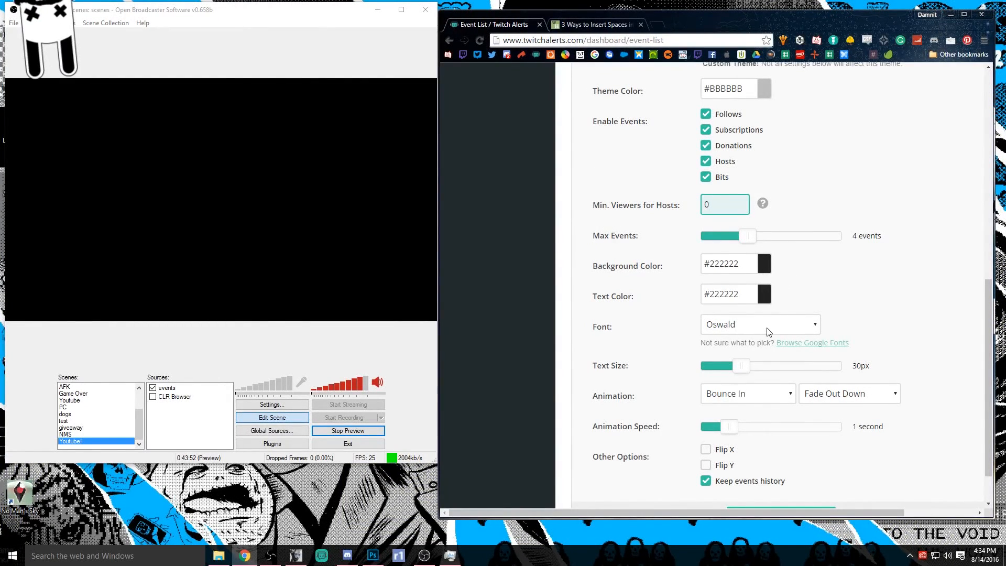
scroll(down, 3)
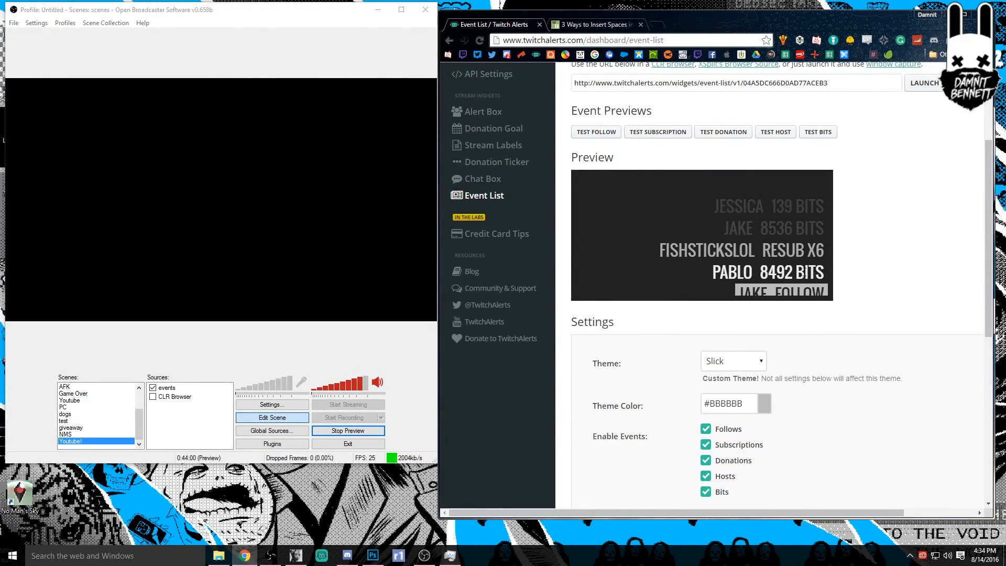
scroll(down, 3)
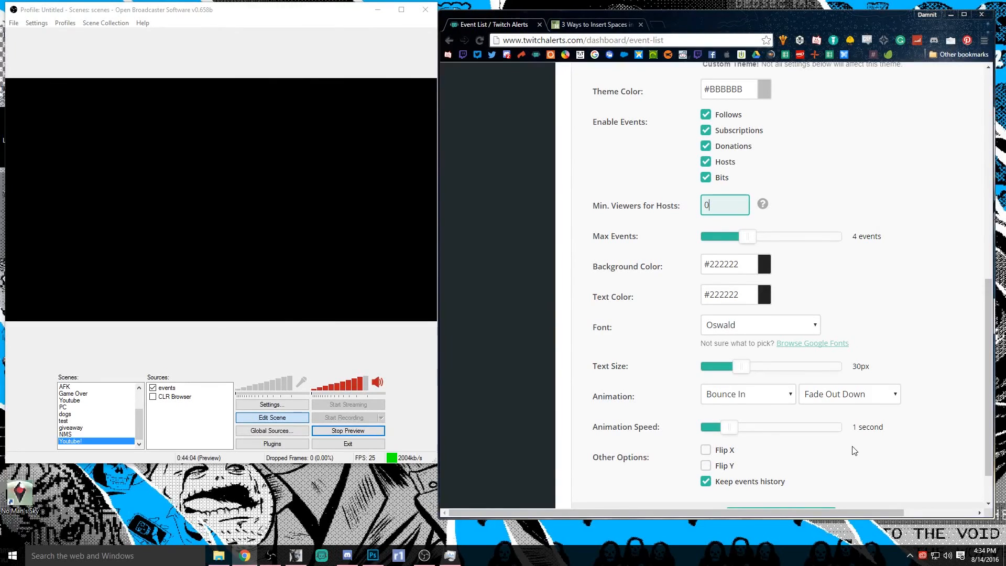
scroll(down, 3)
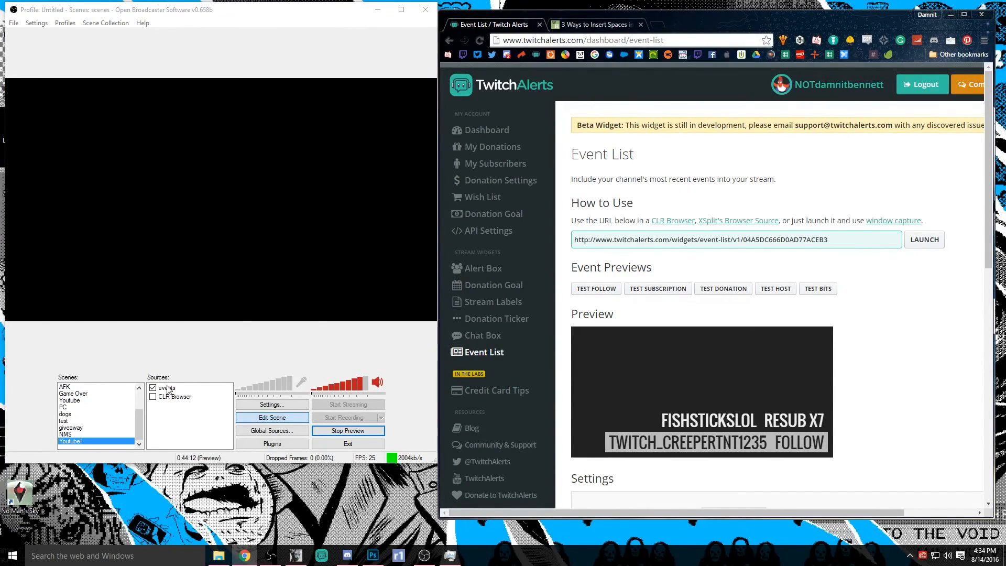
- Point the OBS 'events' browser source at the TwitchAlerts Event List URL
click(168, 387)
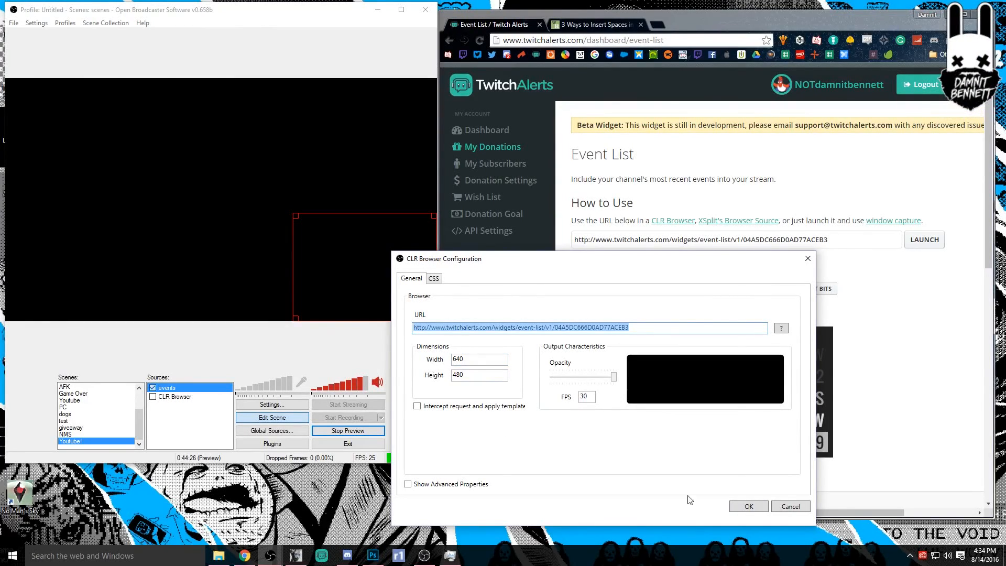
click(746, 507)
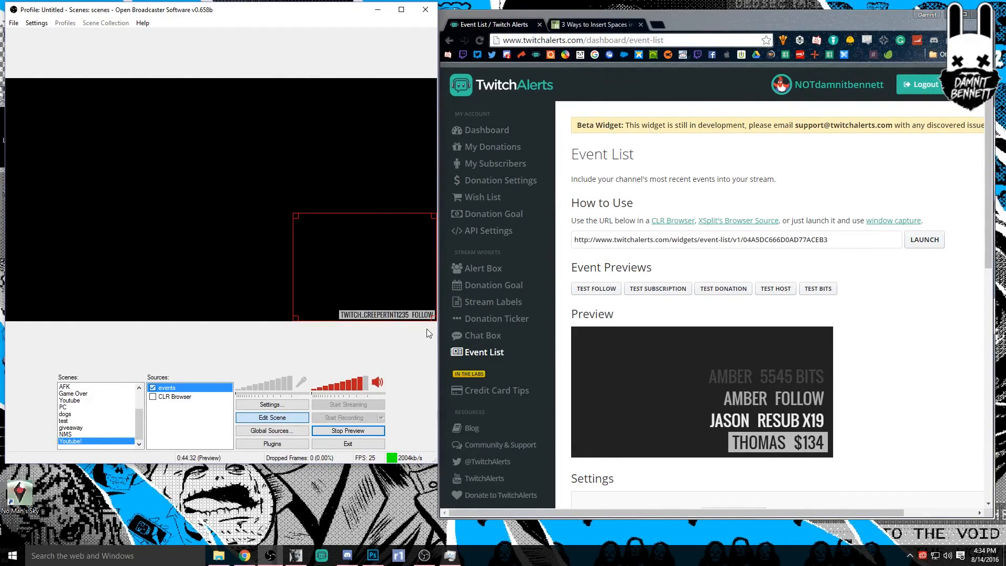
- Send test follow and subscription events from the TwitchAlerts Event List page to OBS
click(594, 289)
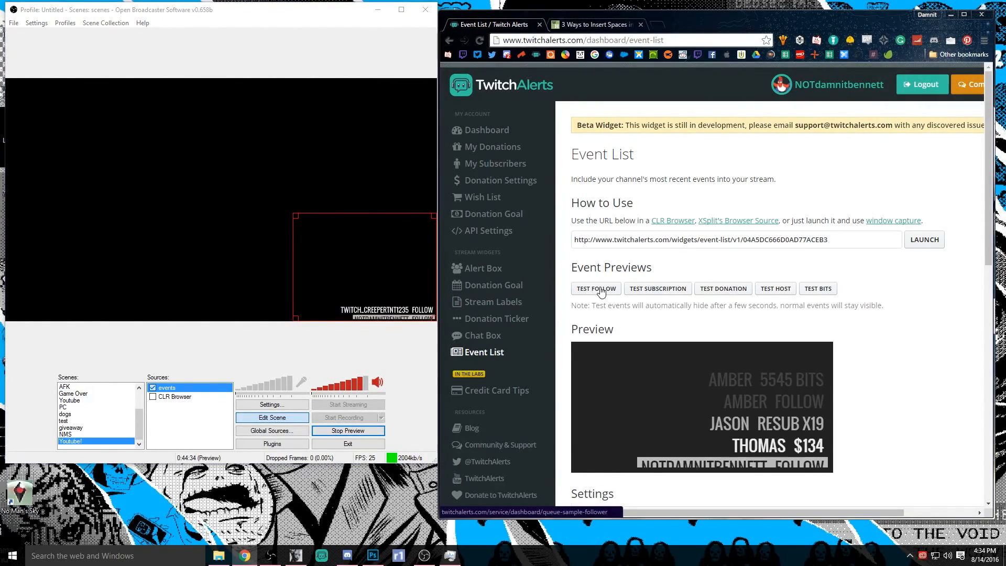
click(658, 288)
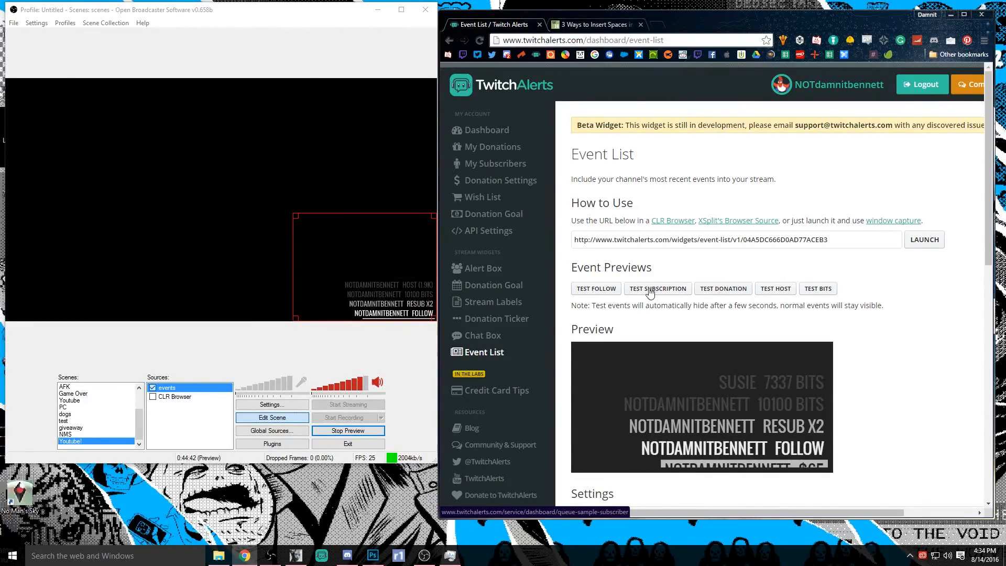
click(658, 288)
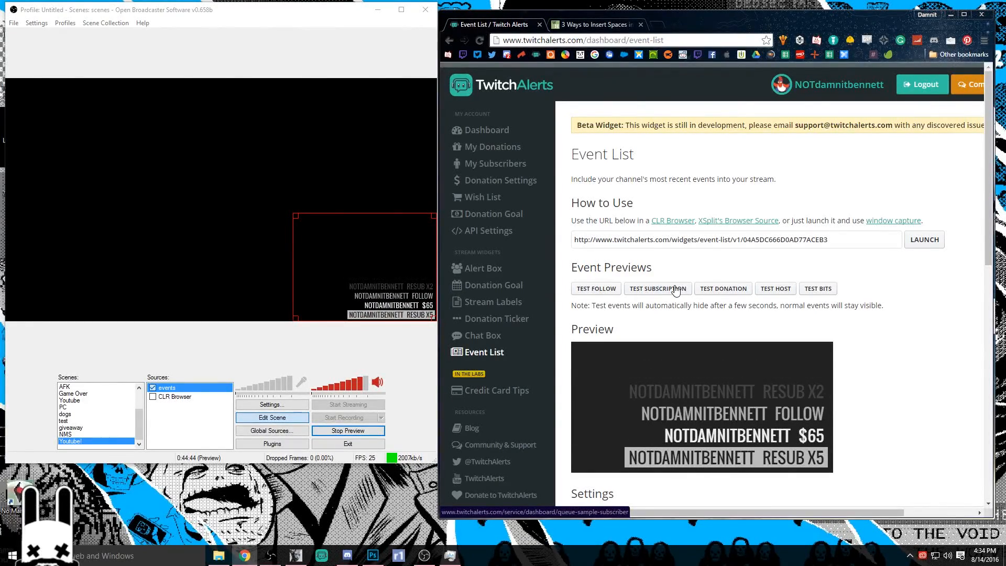